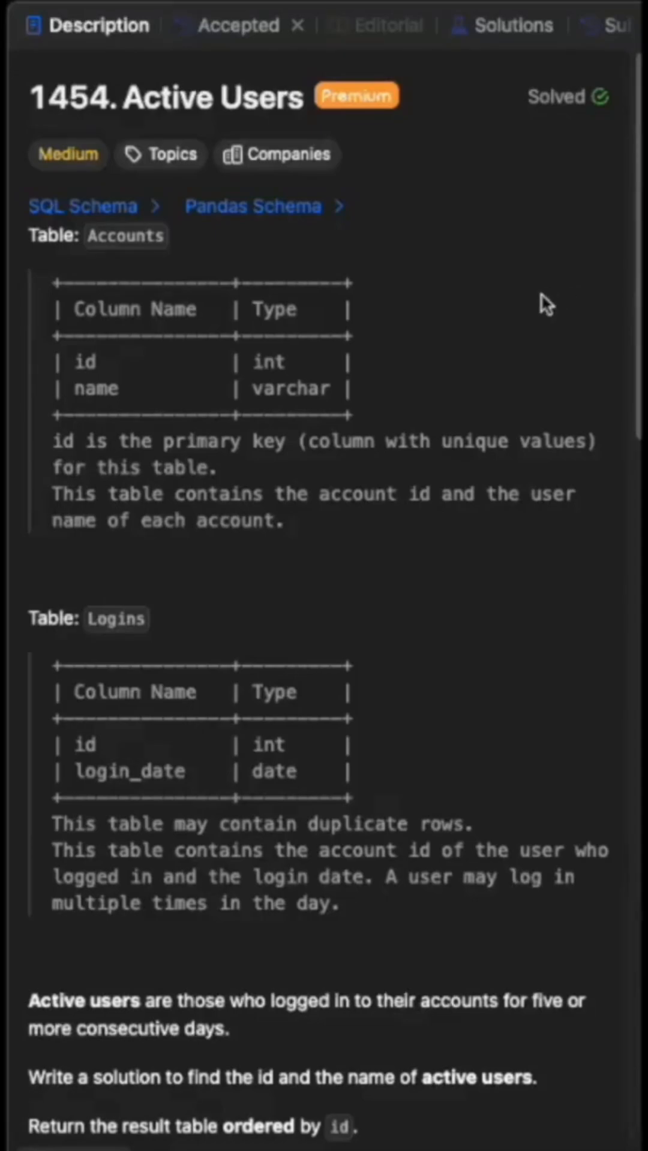
pyautogui.moveTo(456, 353)
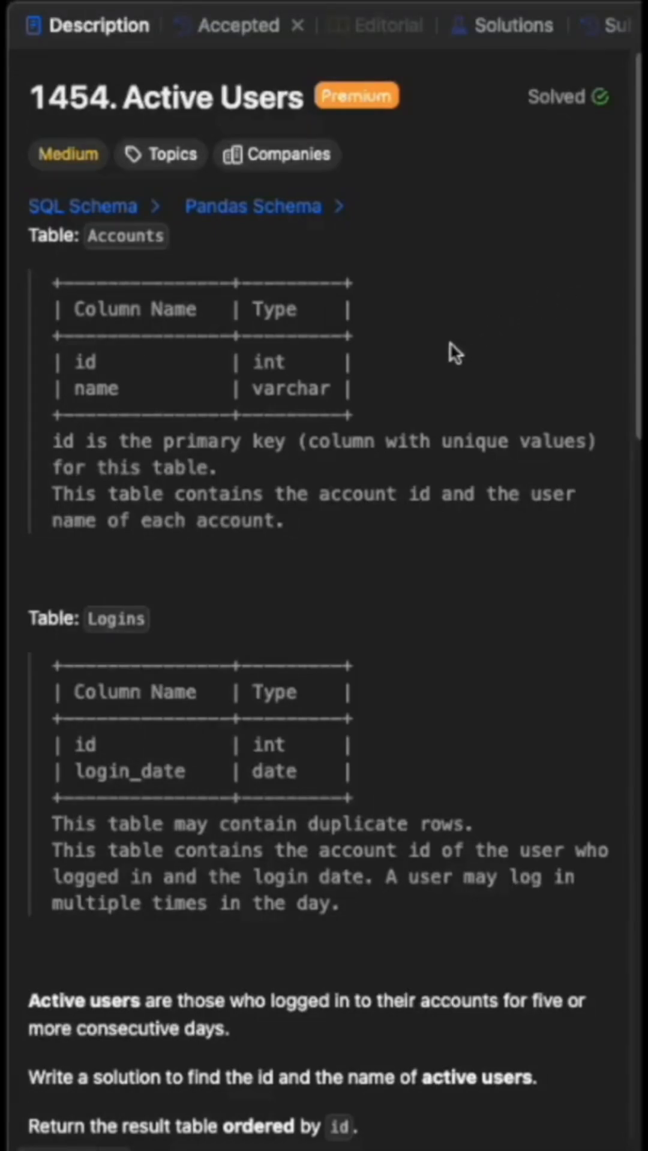
# - Start the query as Select * from logins, then return after the asterisk to add a column
pyautogui.scroll(-3)
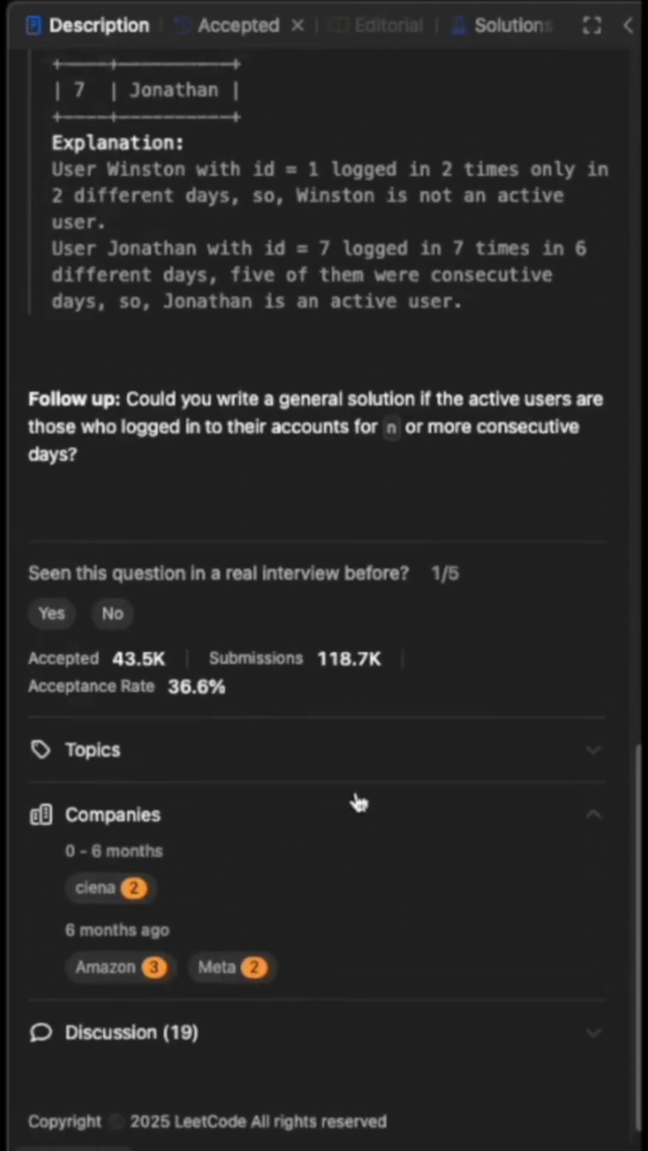
pyautogui.scroll(3)
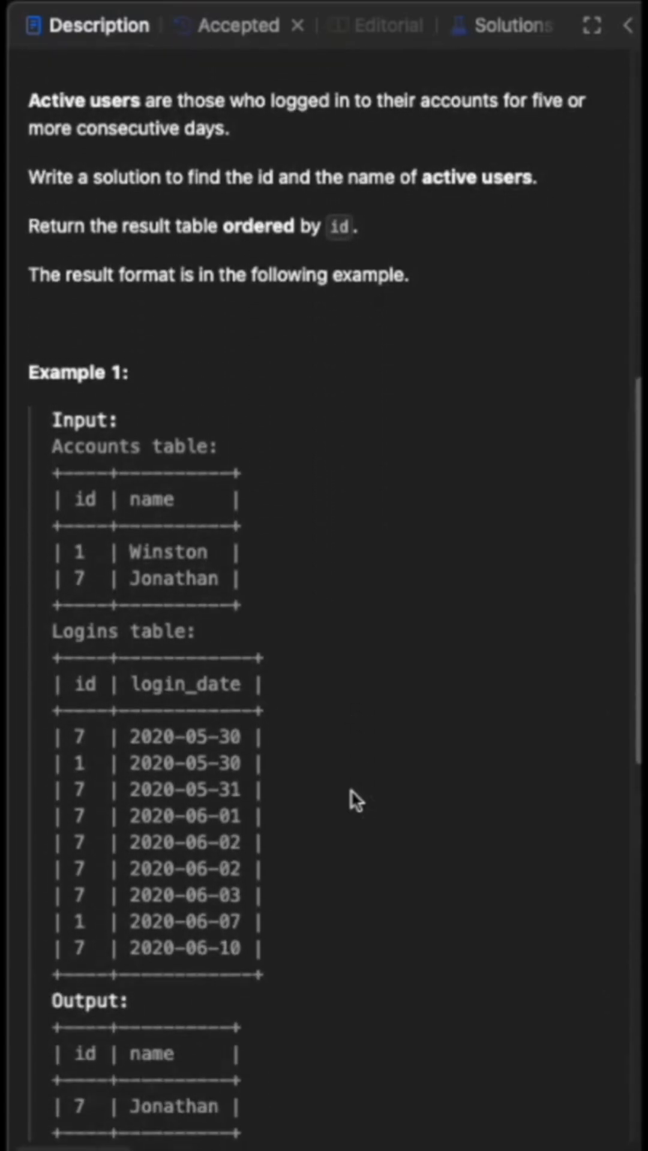
pyautogui.moveTo(113, 603)
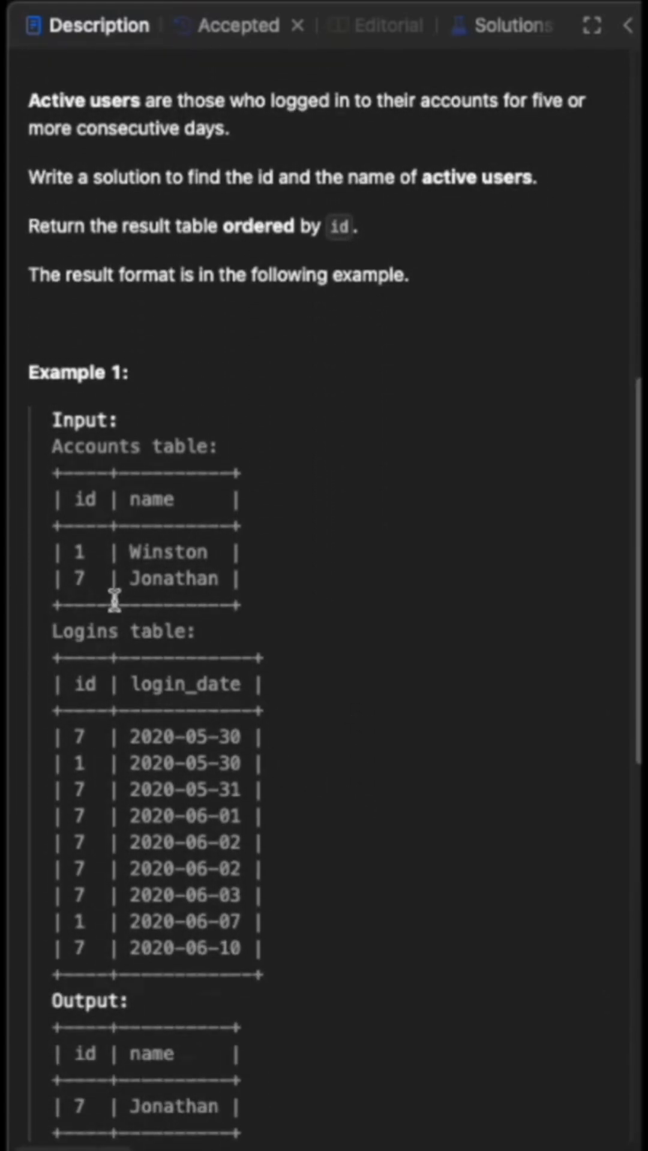
pyautogui.moveTo(100, 569)
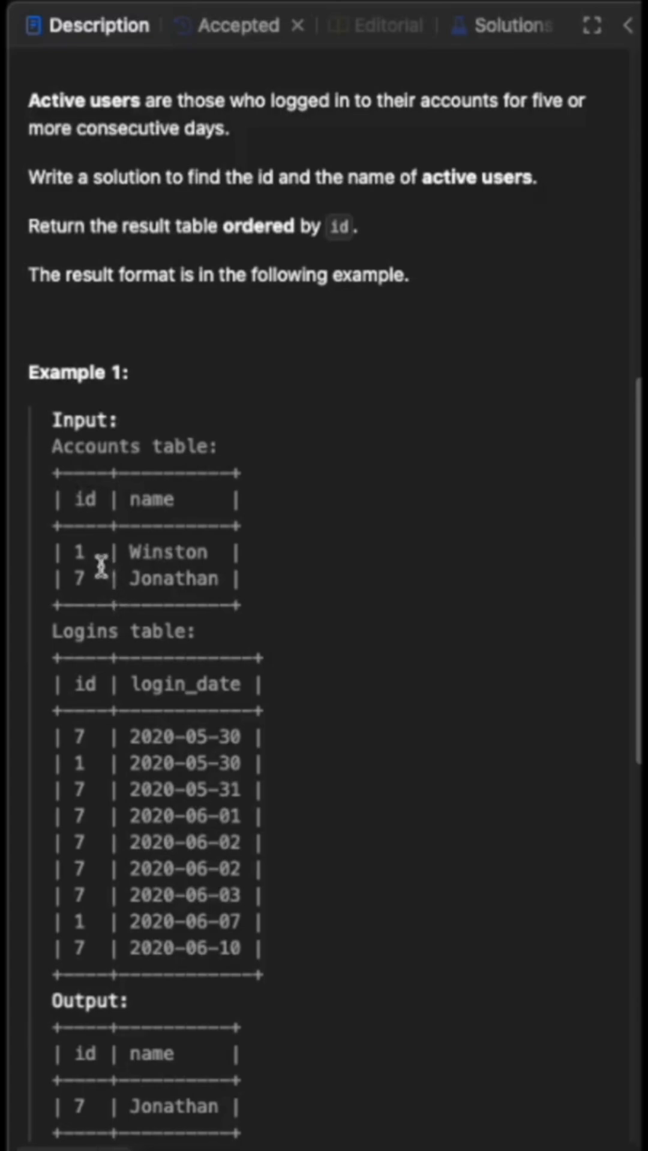
pyautogui.moveTo(209, 943)
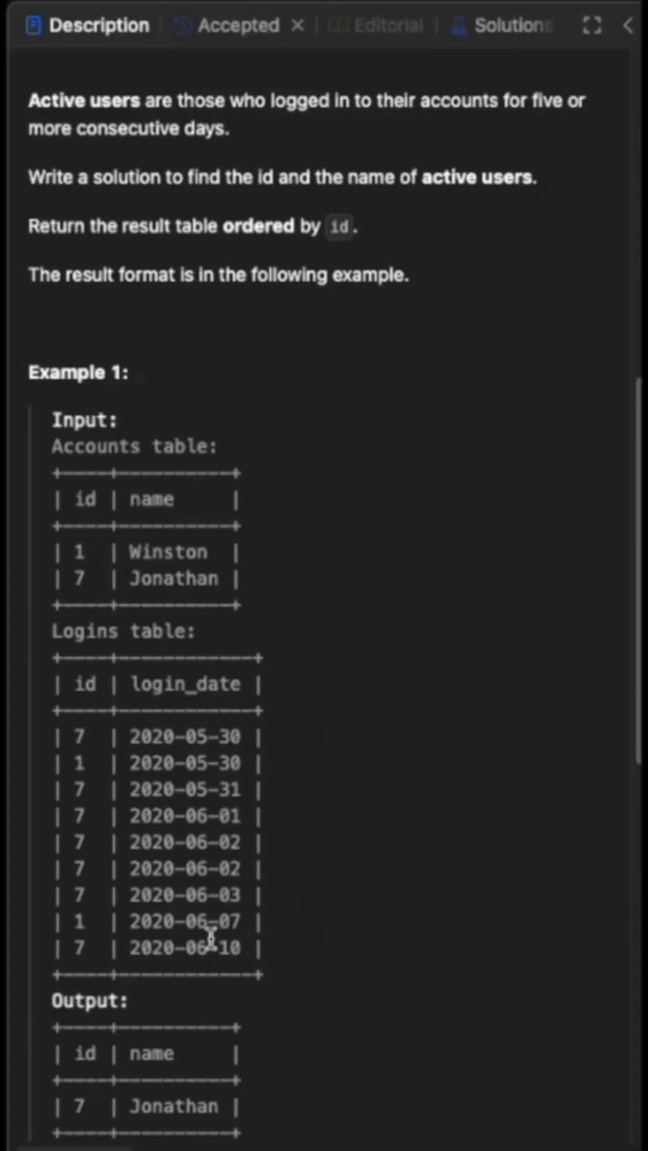
pyautogui.moveTo(145, 804)
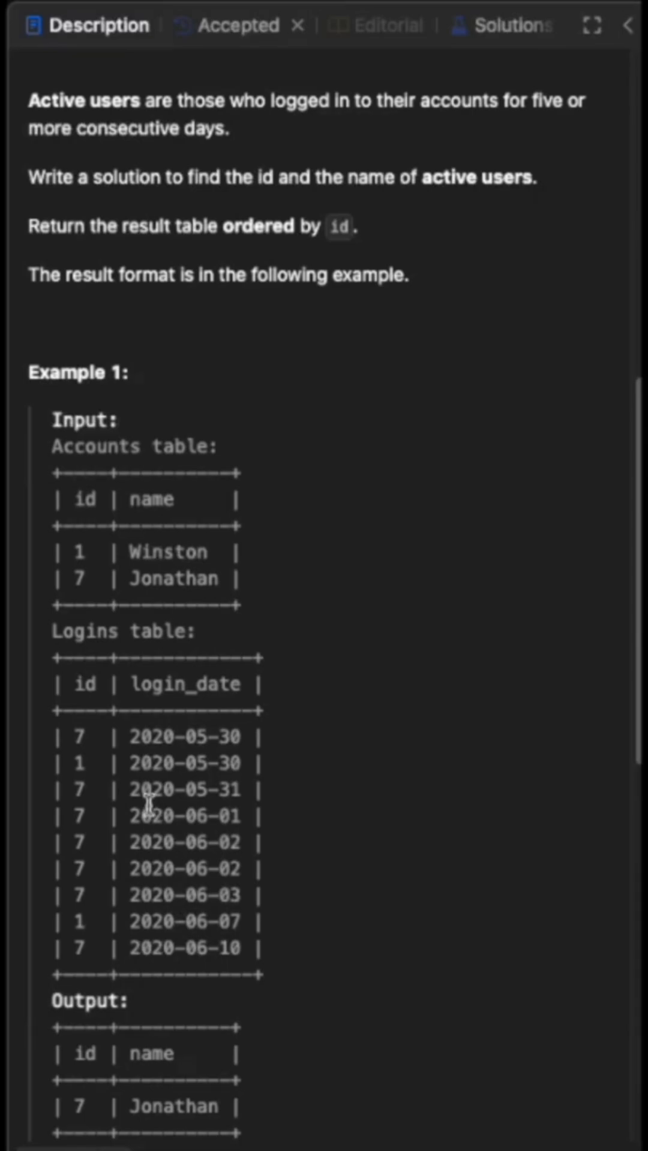
pyautogui.moveTo(225, 881)
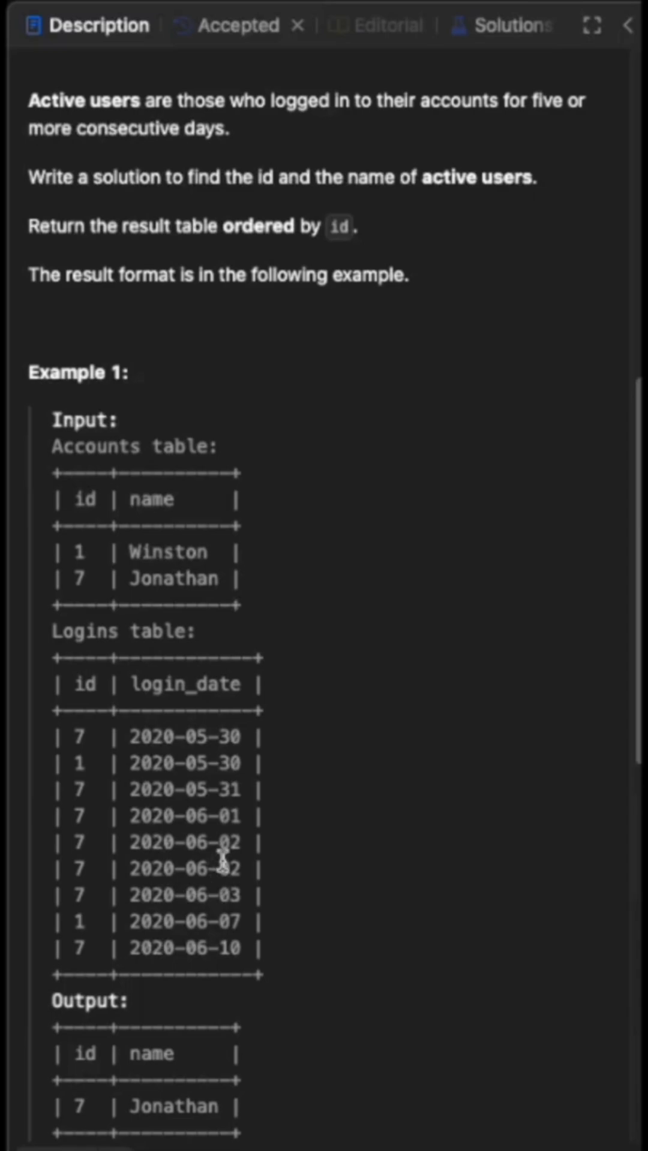
pyautogui.moveTo(180, 808)
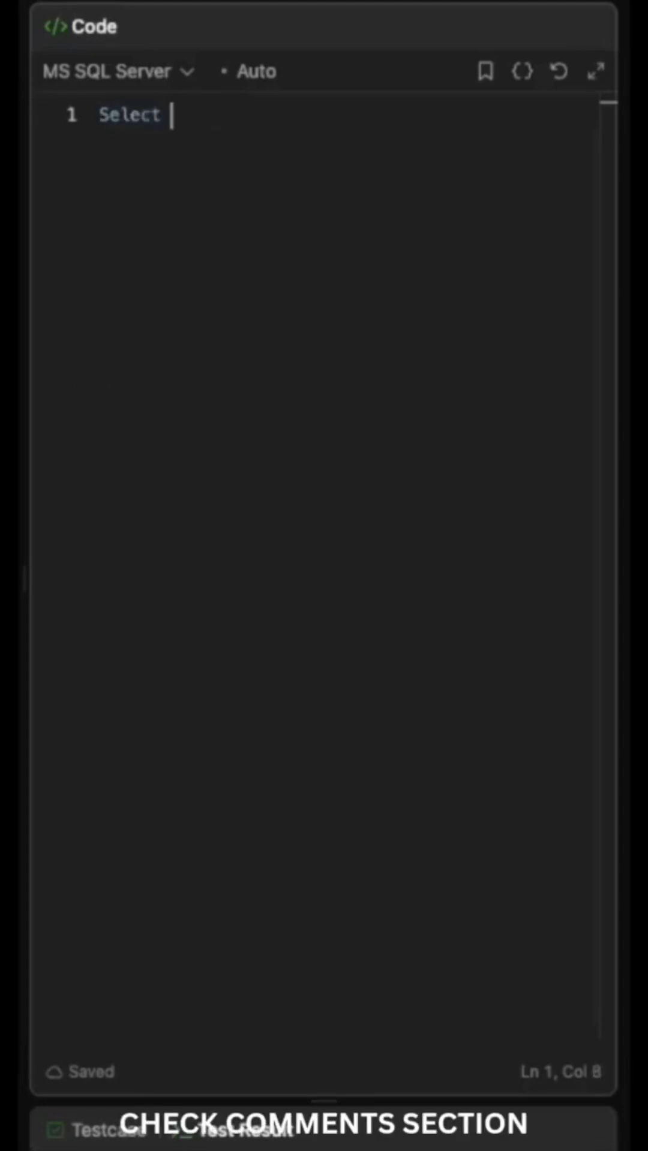
pyautogui.write('* from logins')
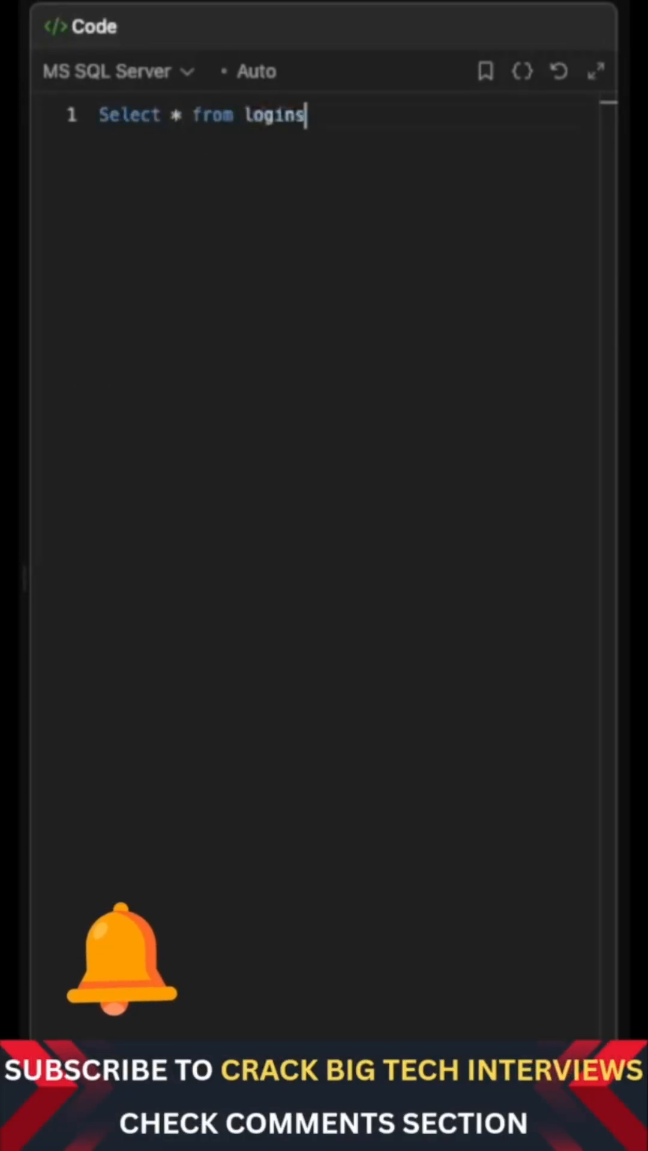
pyautogui.click(180, 115)
pyautogui.write(', dense')
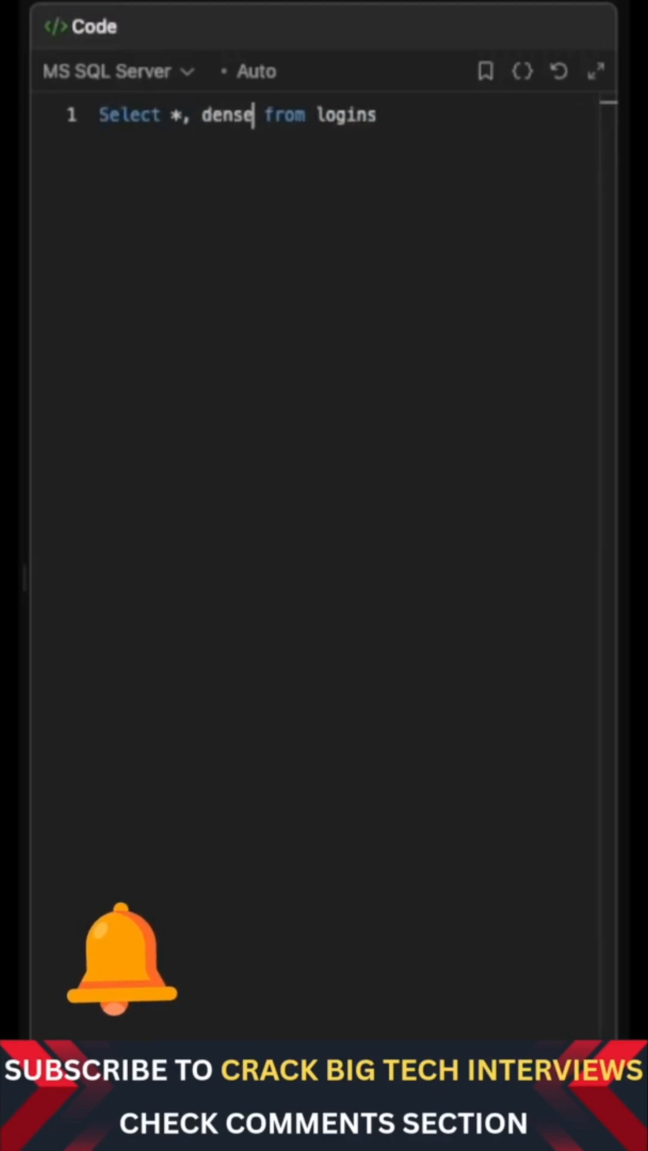
# - Add dense_rank() over(partition by id order by login_date) as the extra column
pyautogui.write('_rank')
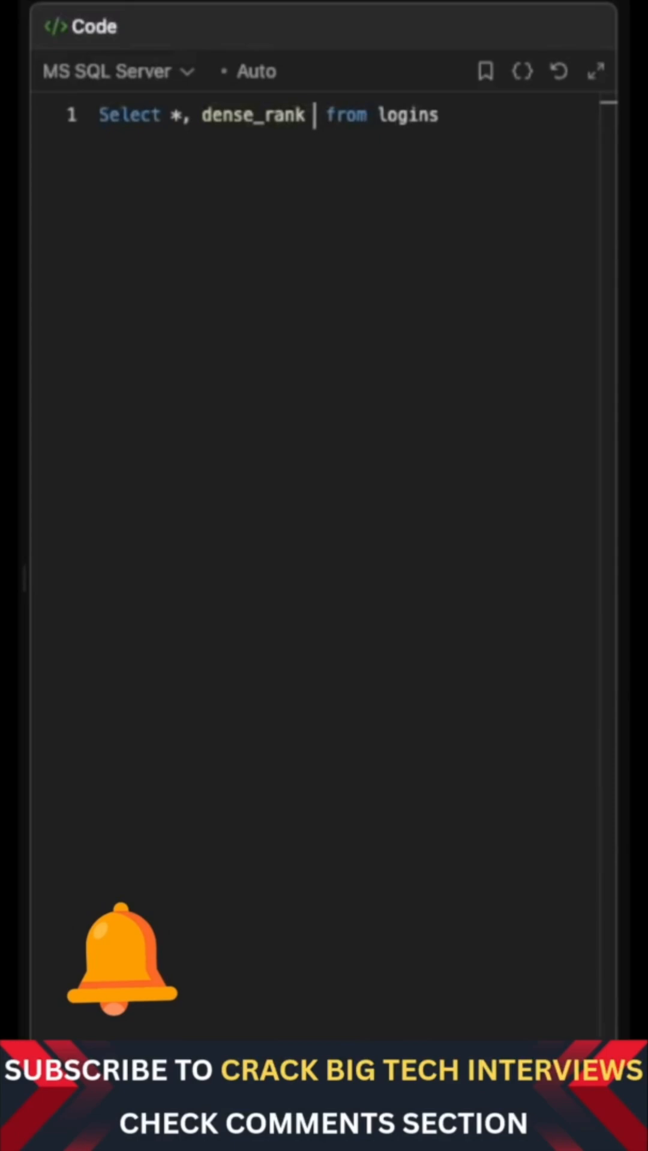
pyautogui.write('()')
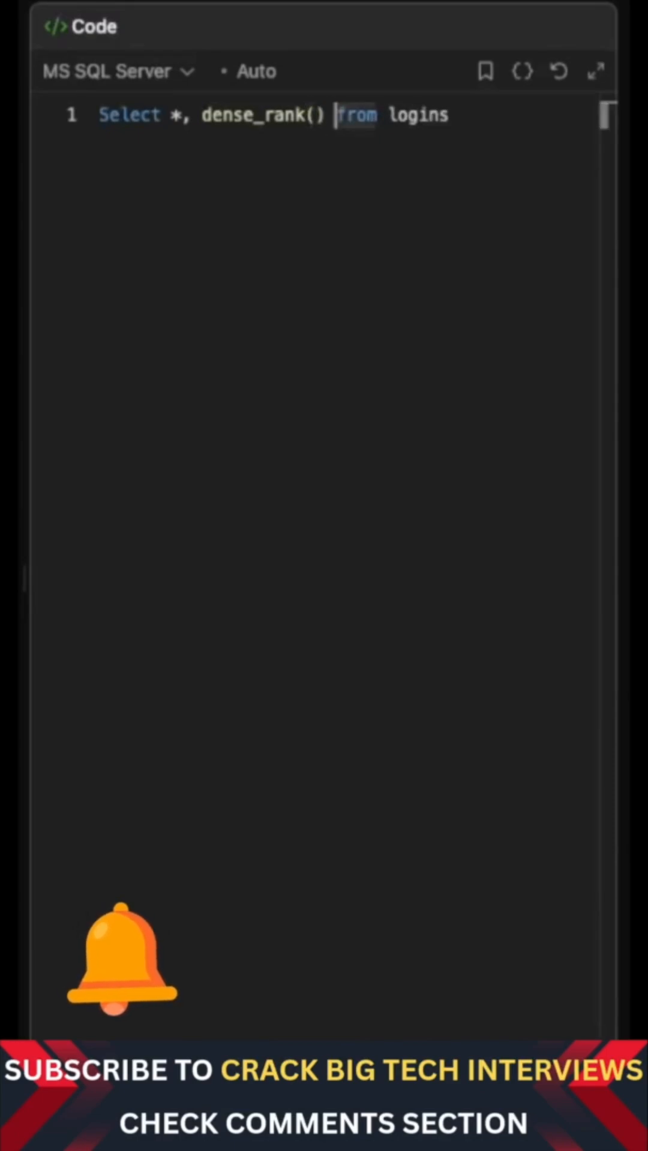
pyautogui.write('over()')
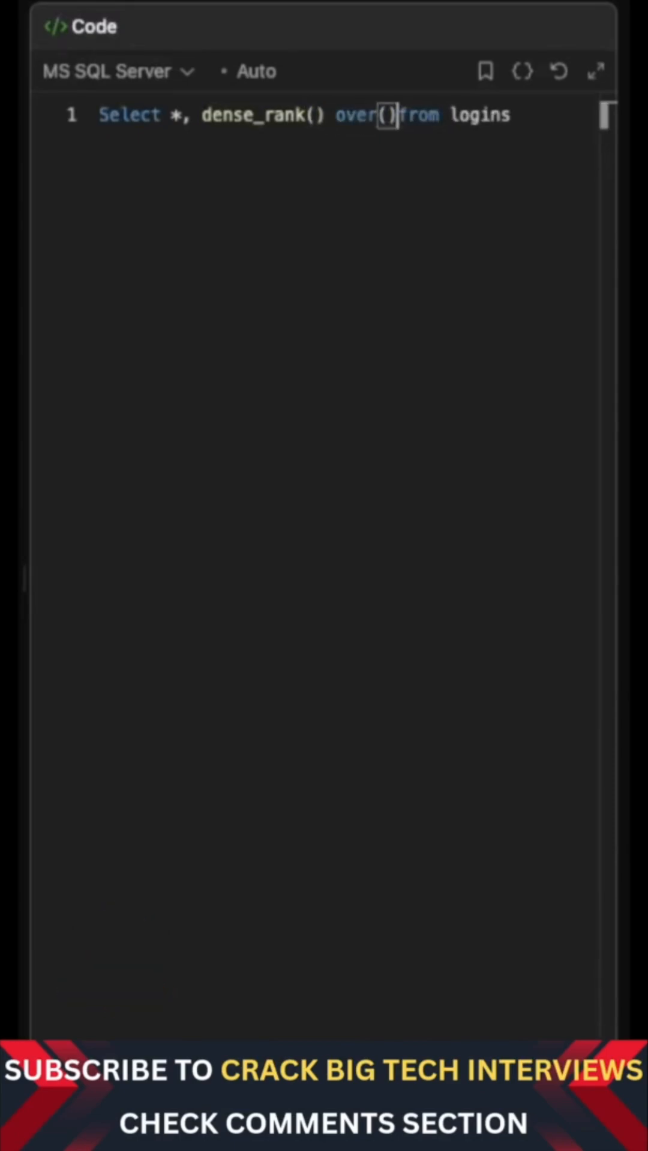
pyautogui.write('part')
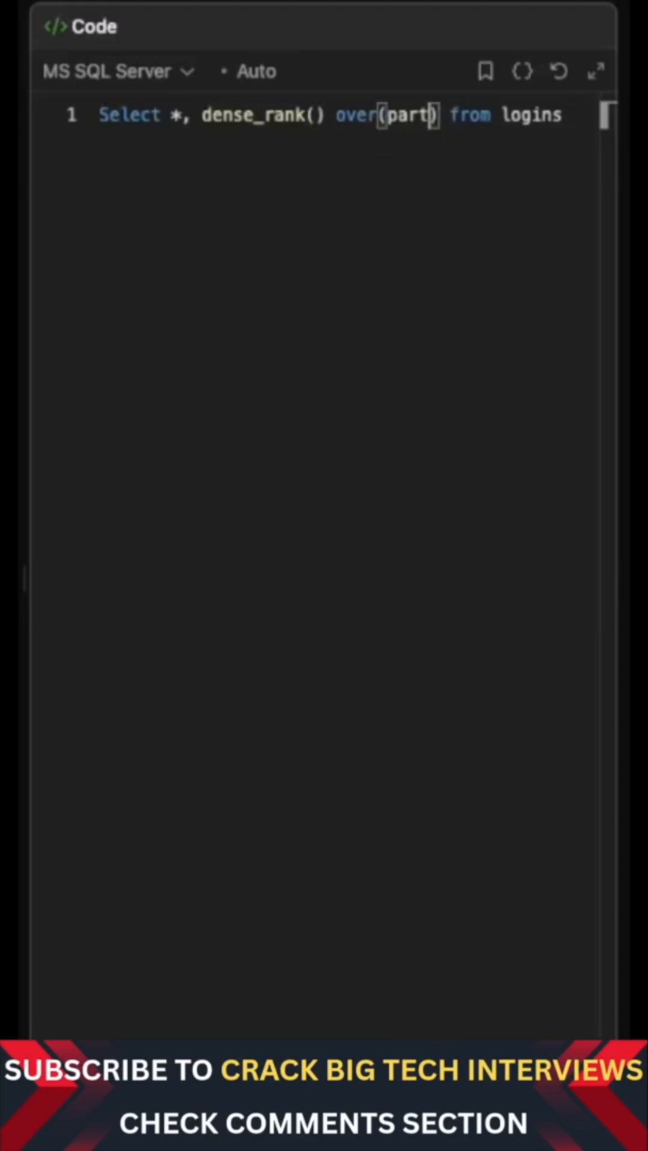
pyautogui.write('ition by id order by')
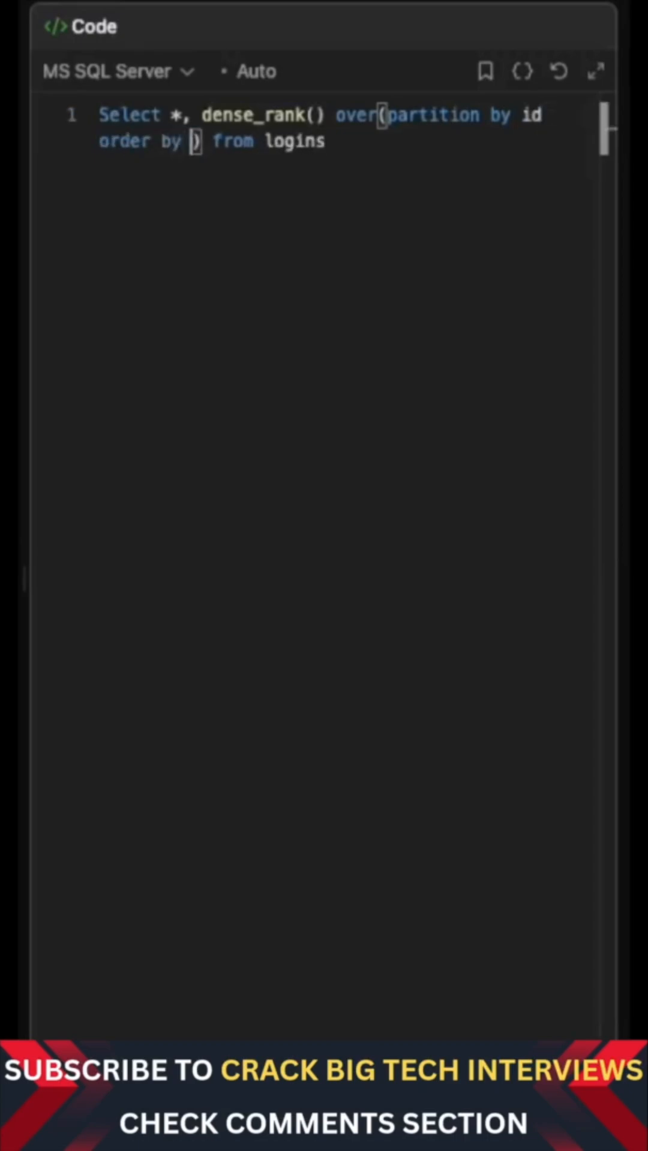
pyautogui.write('login_date')
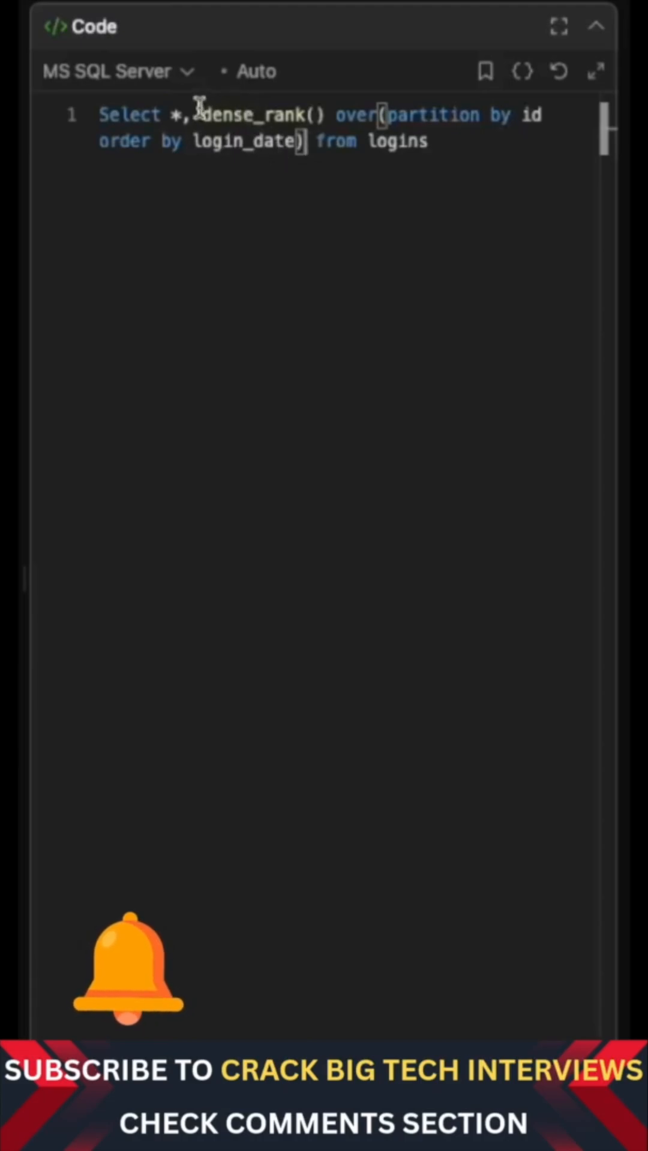
# - Wrap the rank in dateadd(day, -rank, login_date) and alias it as res_date
pyautogui.write('dateadd')
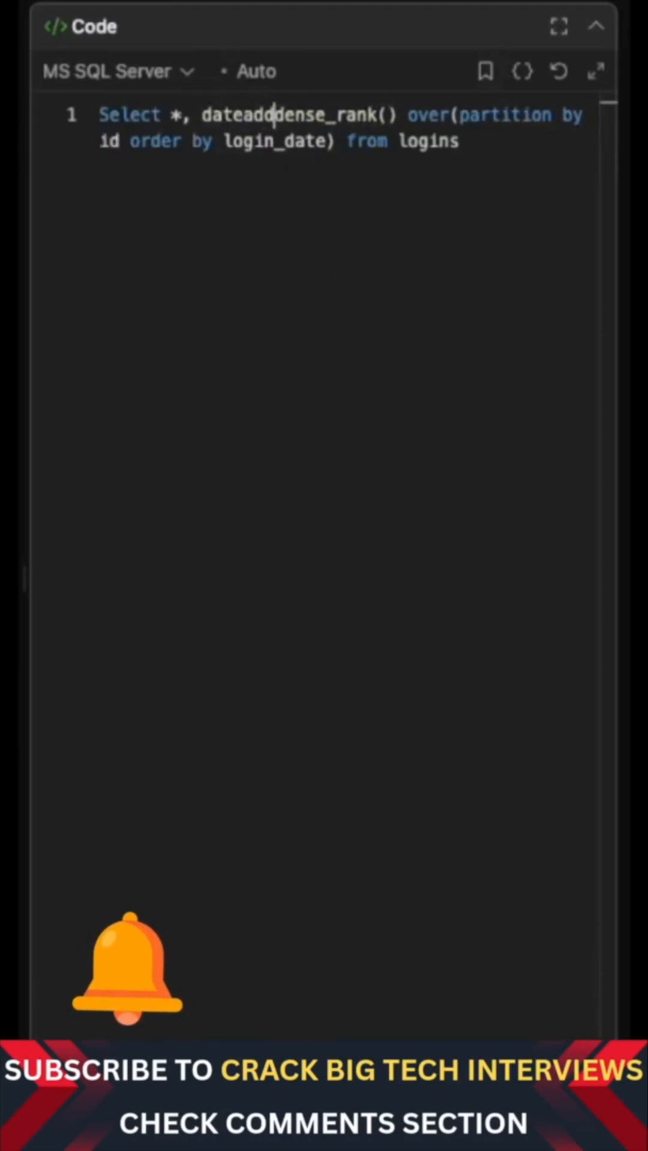
pyautogui.write('()')
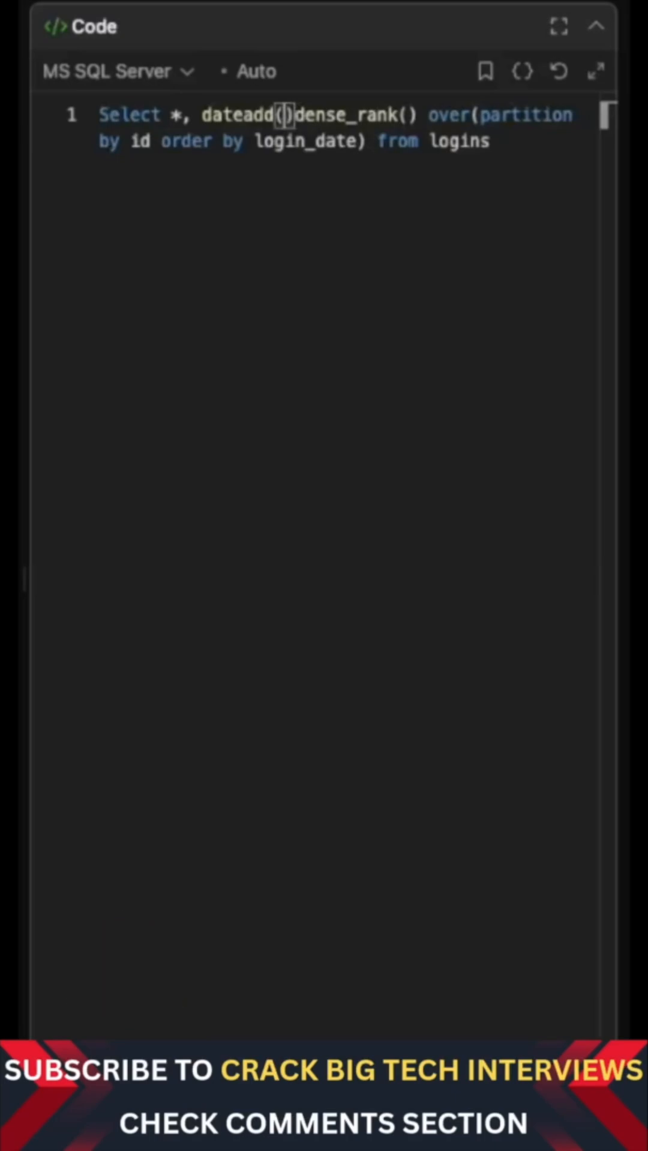
pyautogui.write('day')
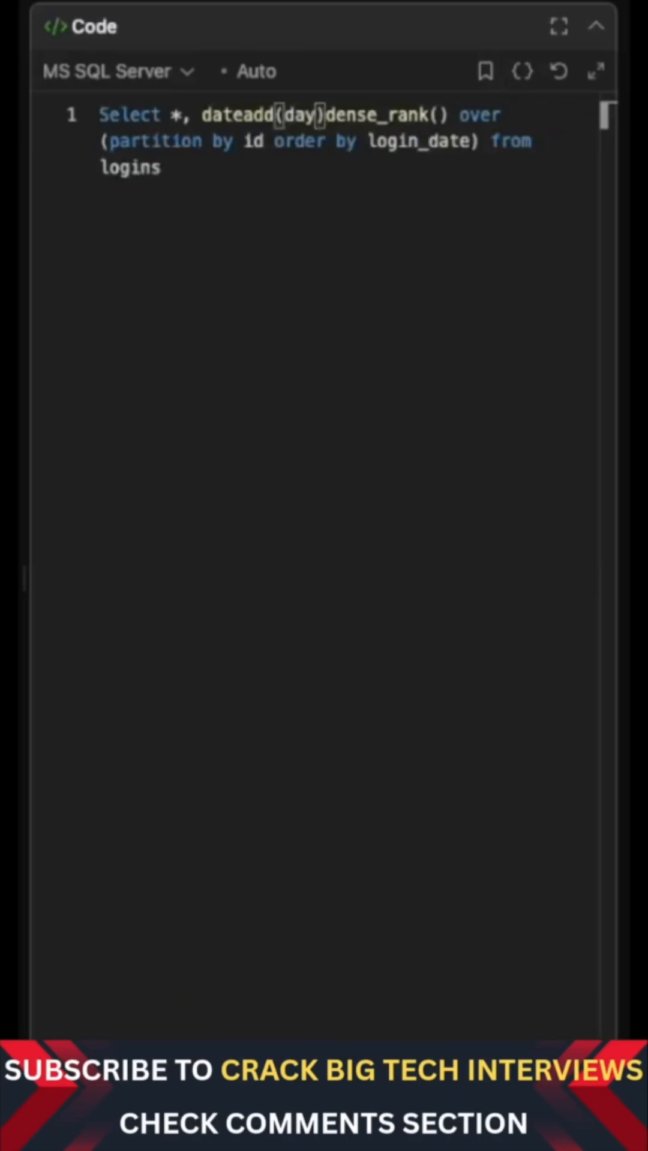
pyautogui.write(', -')
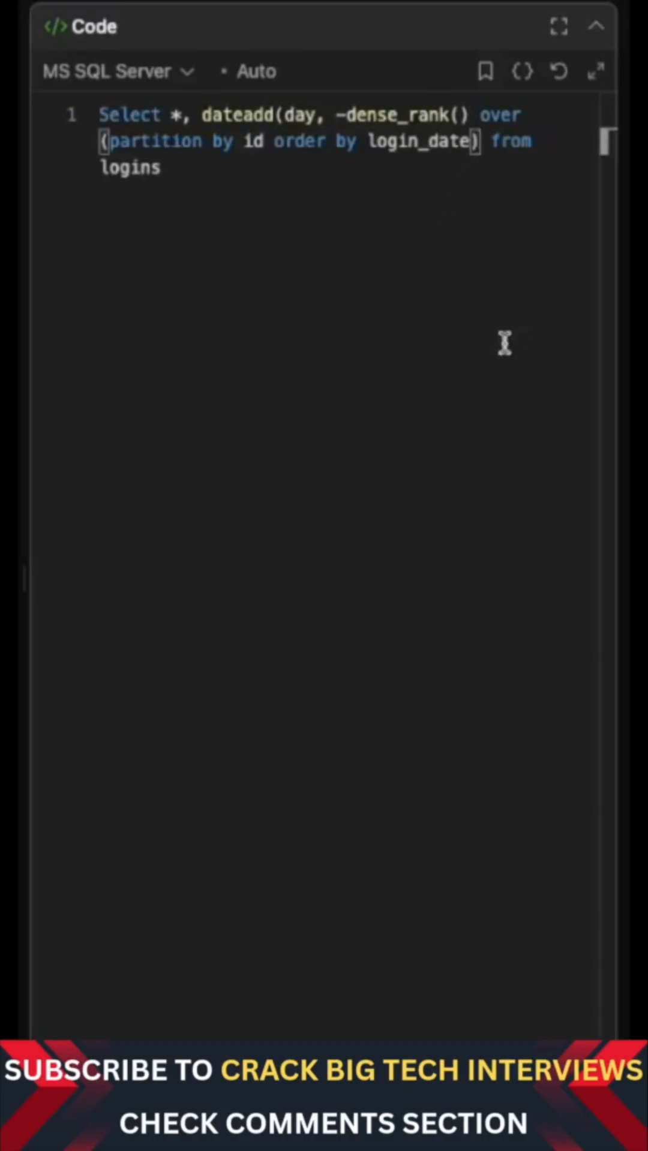
pyautogui.write(', login_date)')
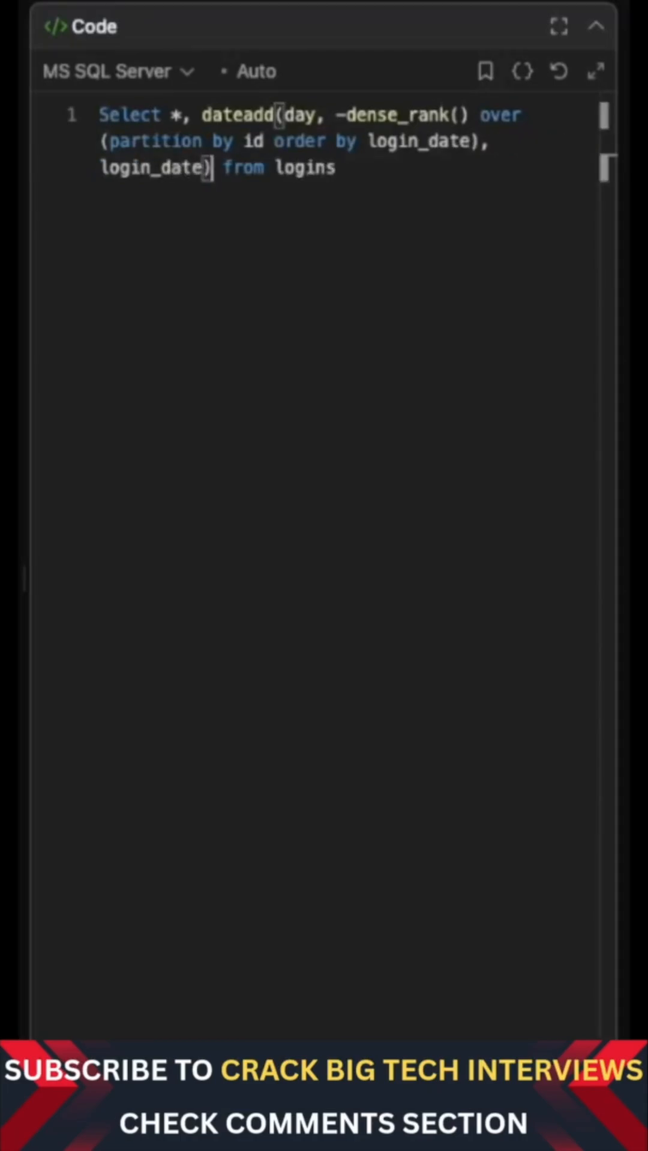
pyautogui.write('as n')
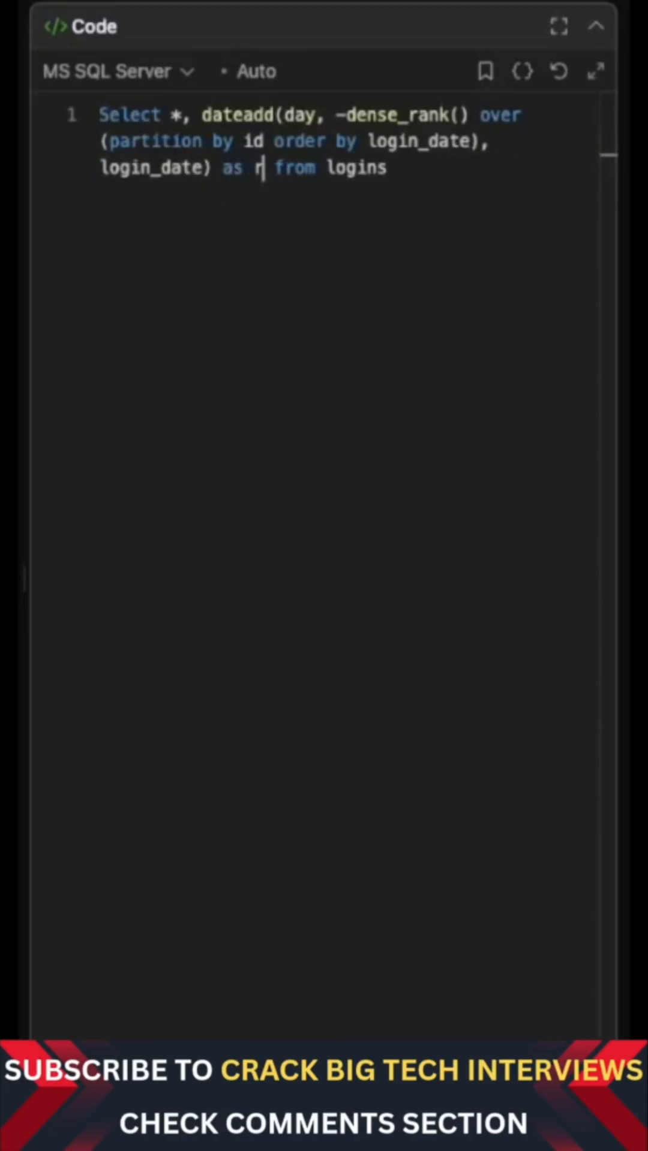
pyautogui.write('es_date')
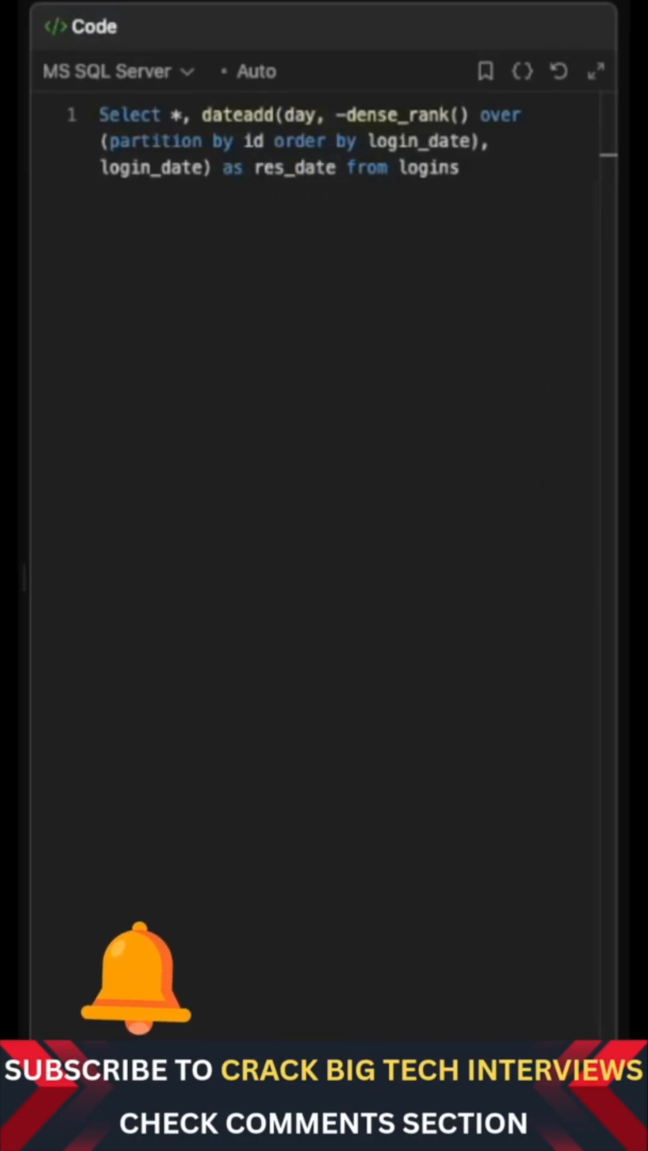
# - Insert a blank line above the query to make room for a CTE
pyautogui.click(338, 168)
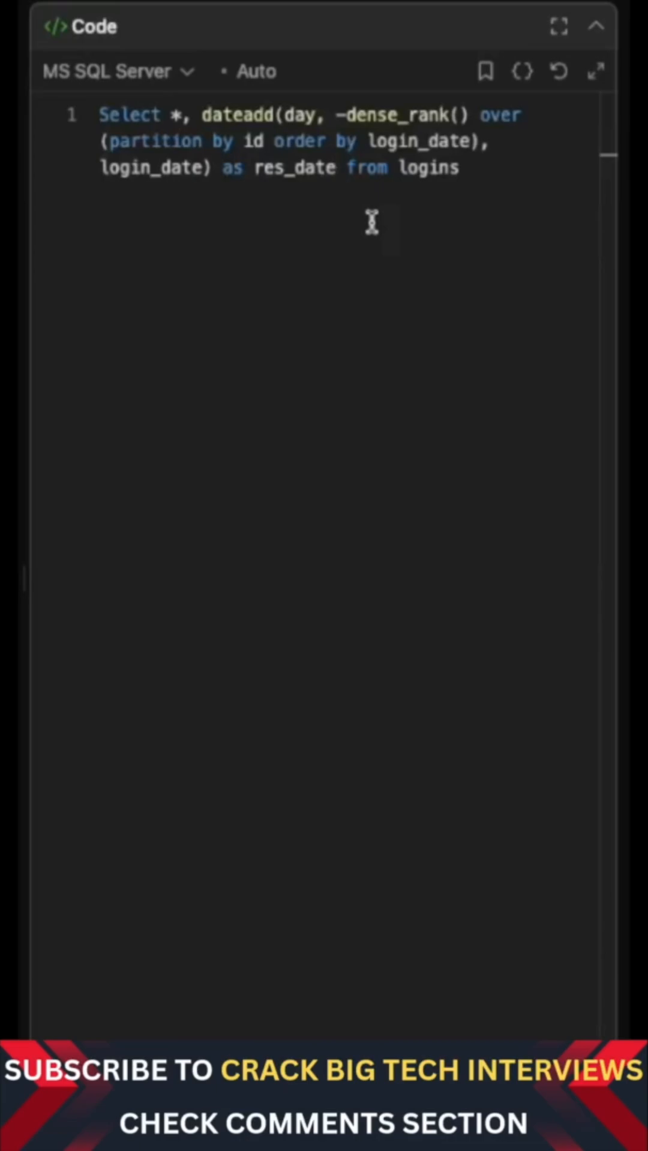
pyautogui.click(339, 168)
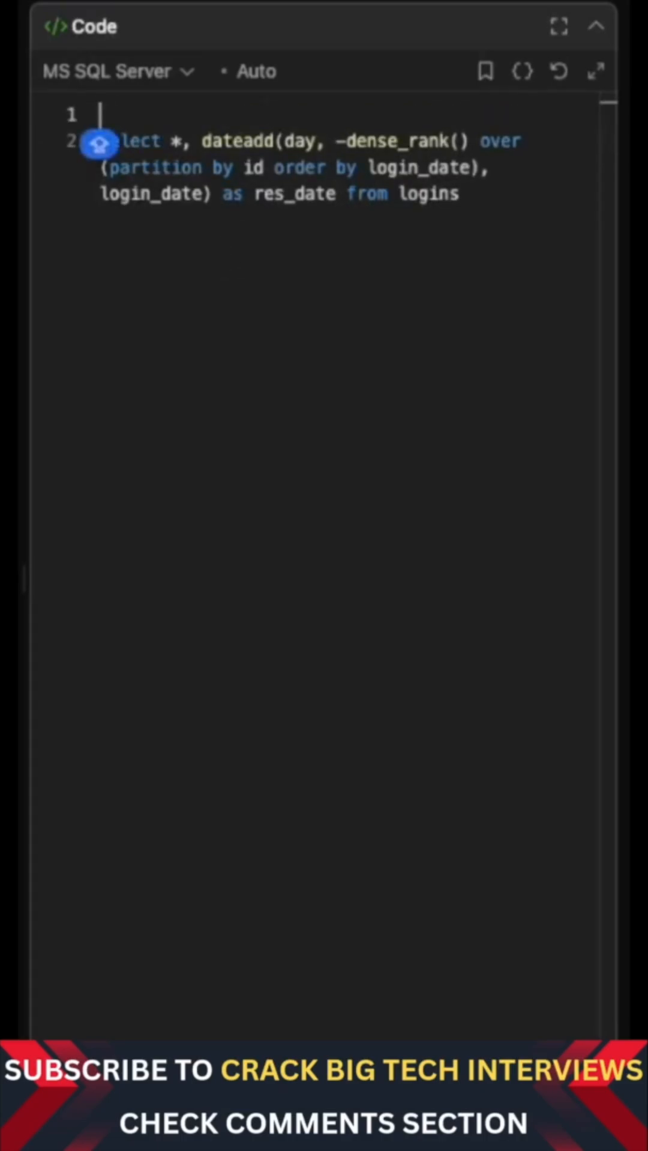
# - Wrap the res_date query as 'With cte_groups as( … )'
pyautogui.write('With cte_')
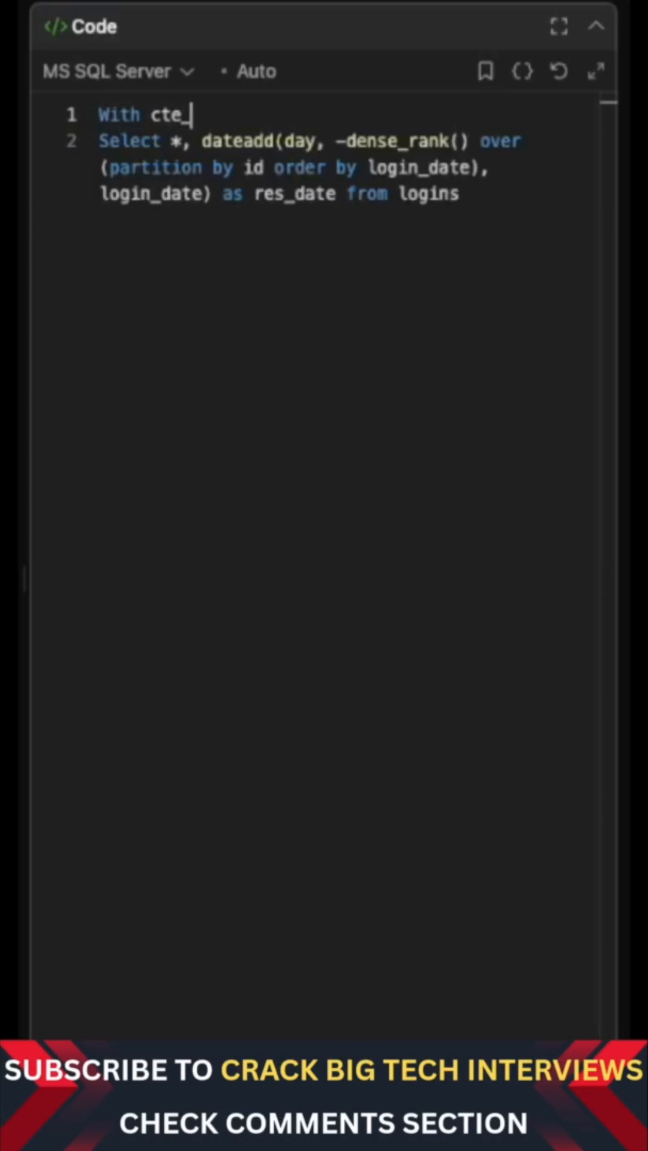
pyautogui.write('gro')
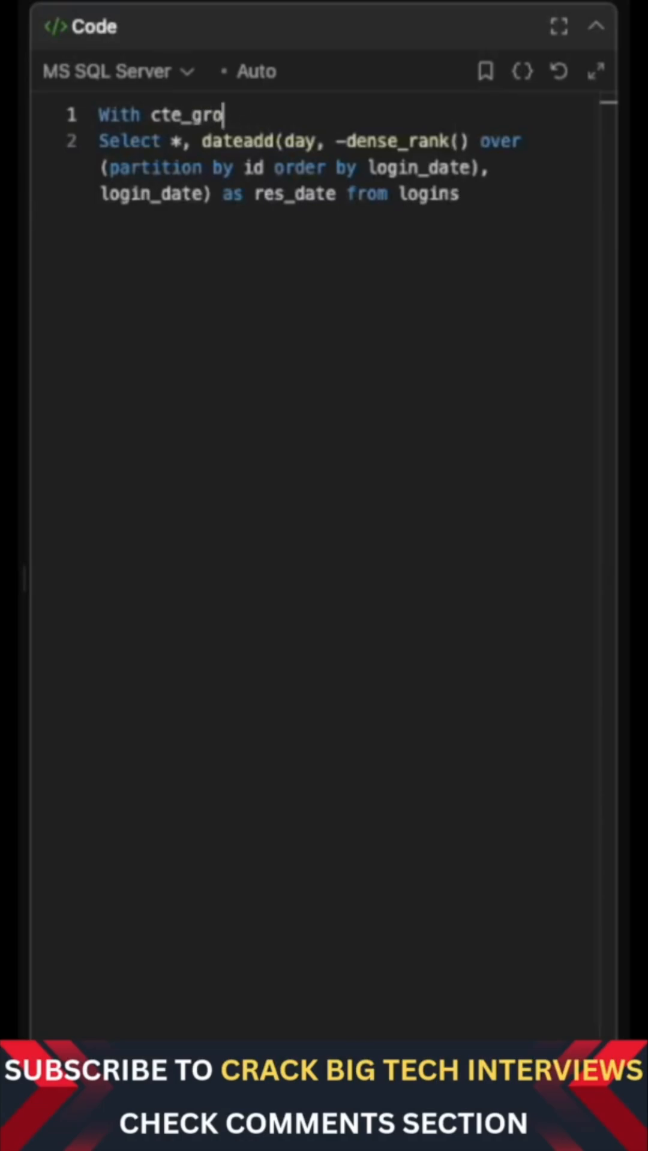
pyautogui.write('ups as')
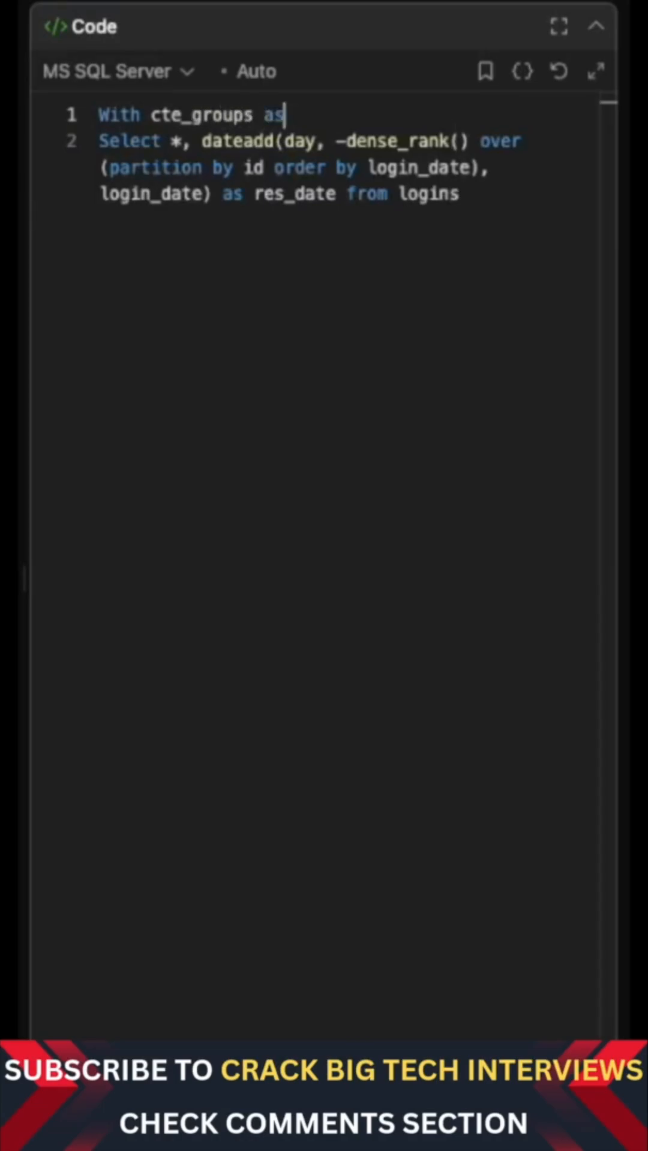
pyautogui.write('(')
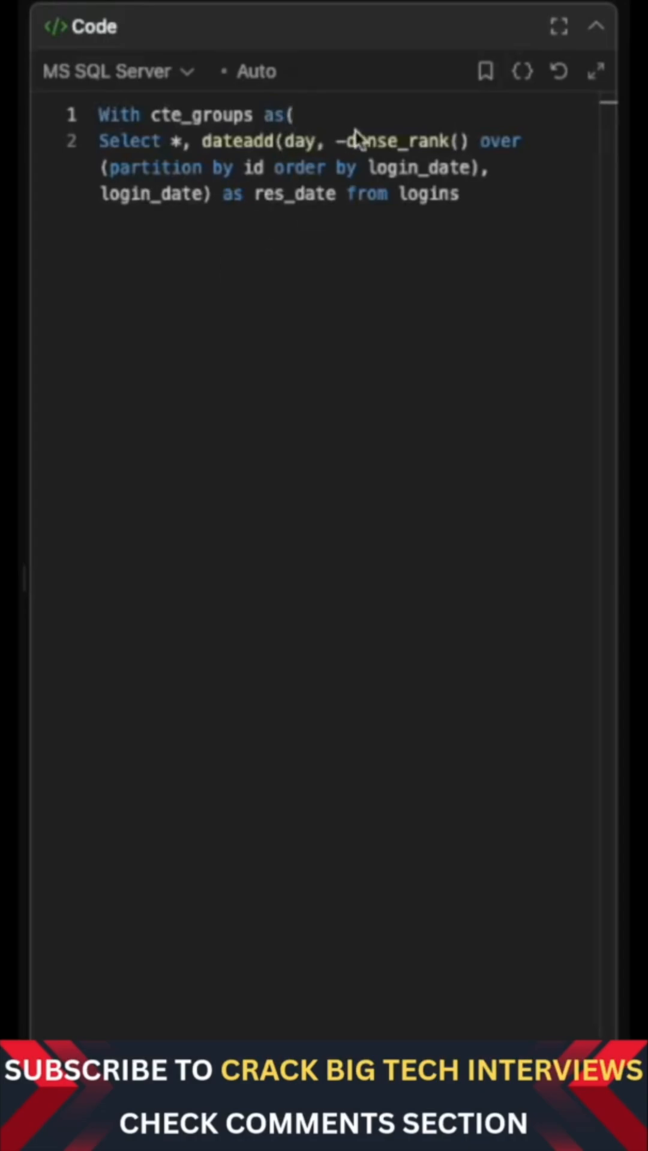
pyautogui.write(')')
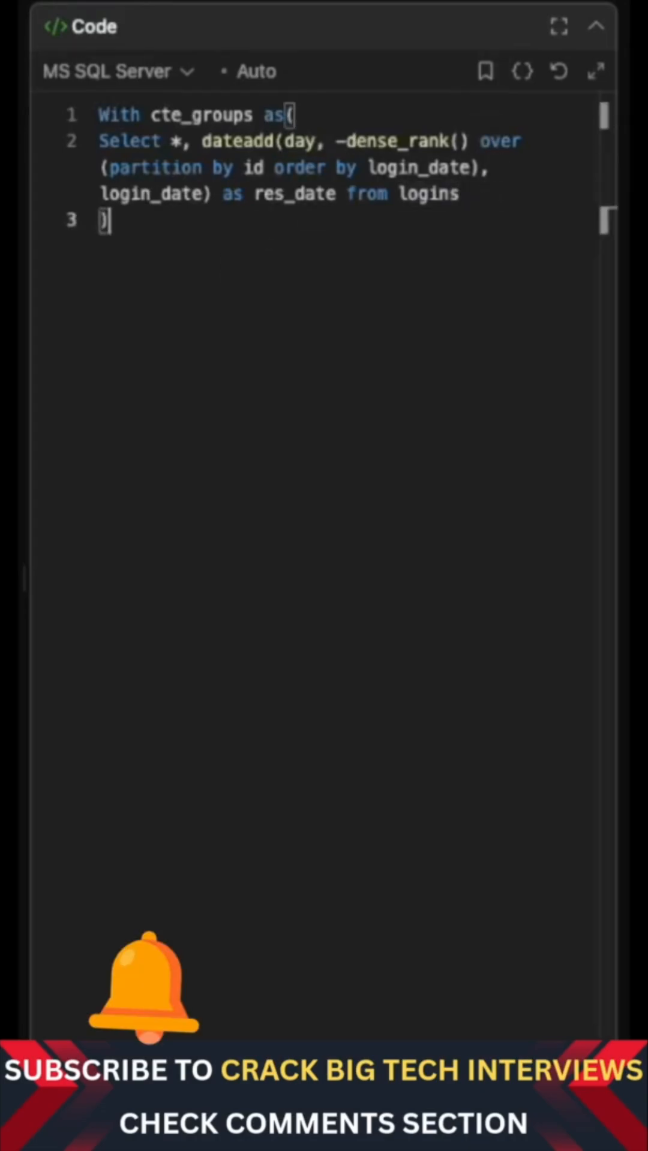
# - Write a Select from cte_groups grouped by id, res_date
pyautogui.write('Se')
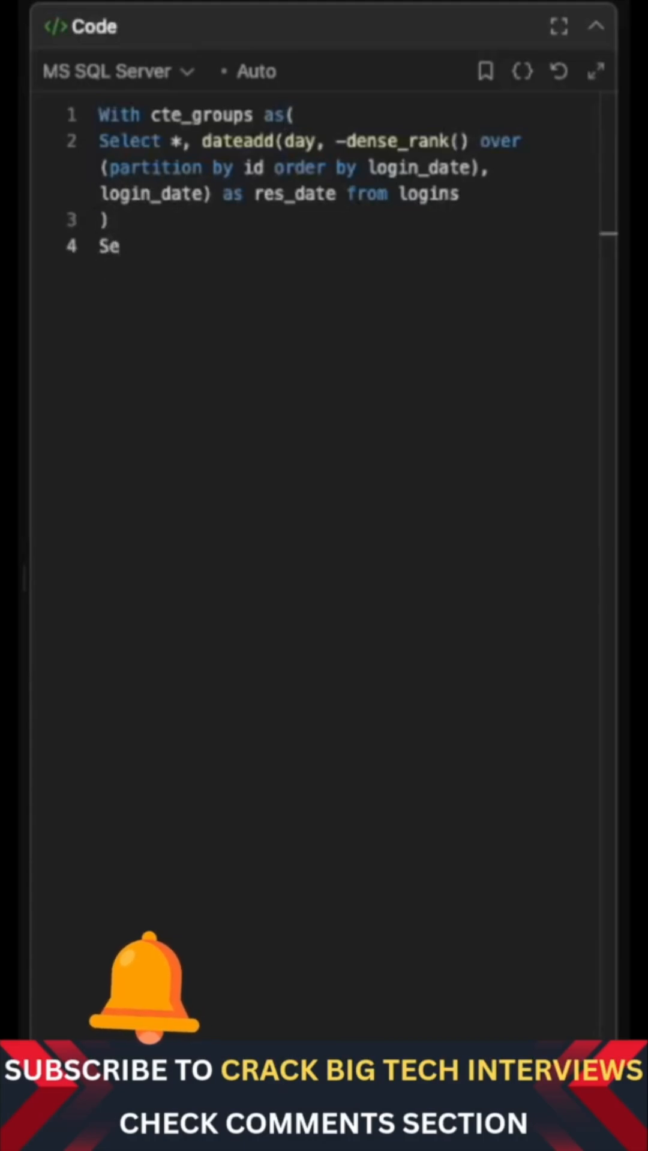
pyautogui.write('lect from')
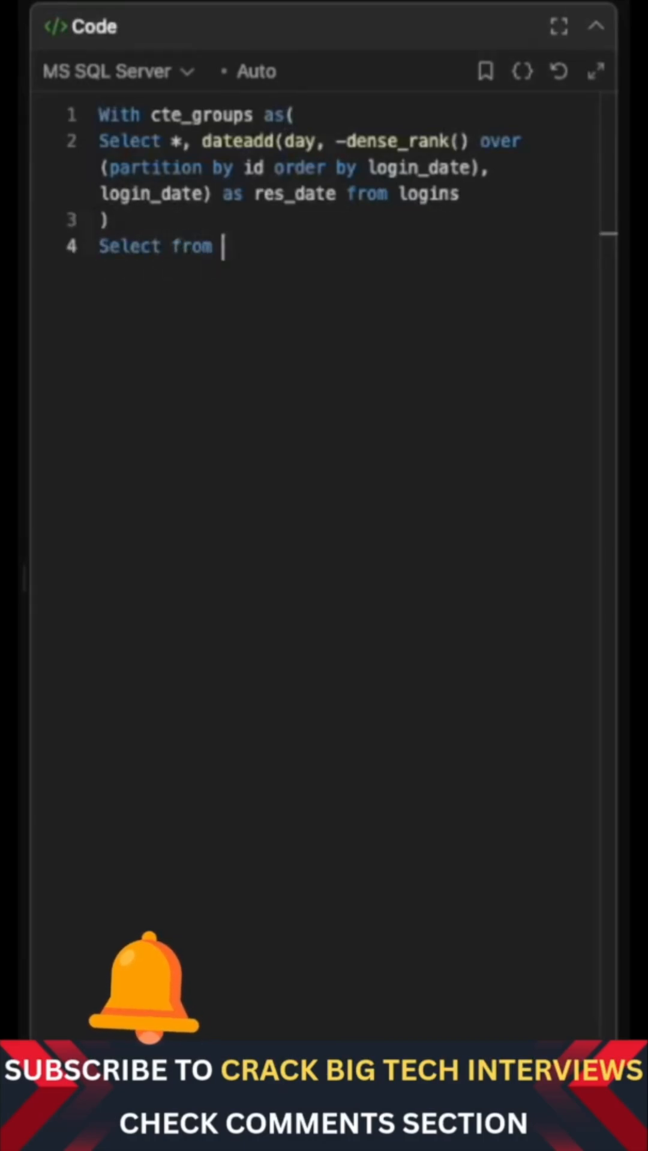
pyautogui.write('cte_gr')
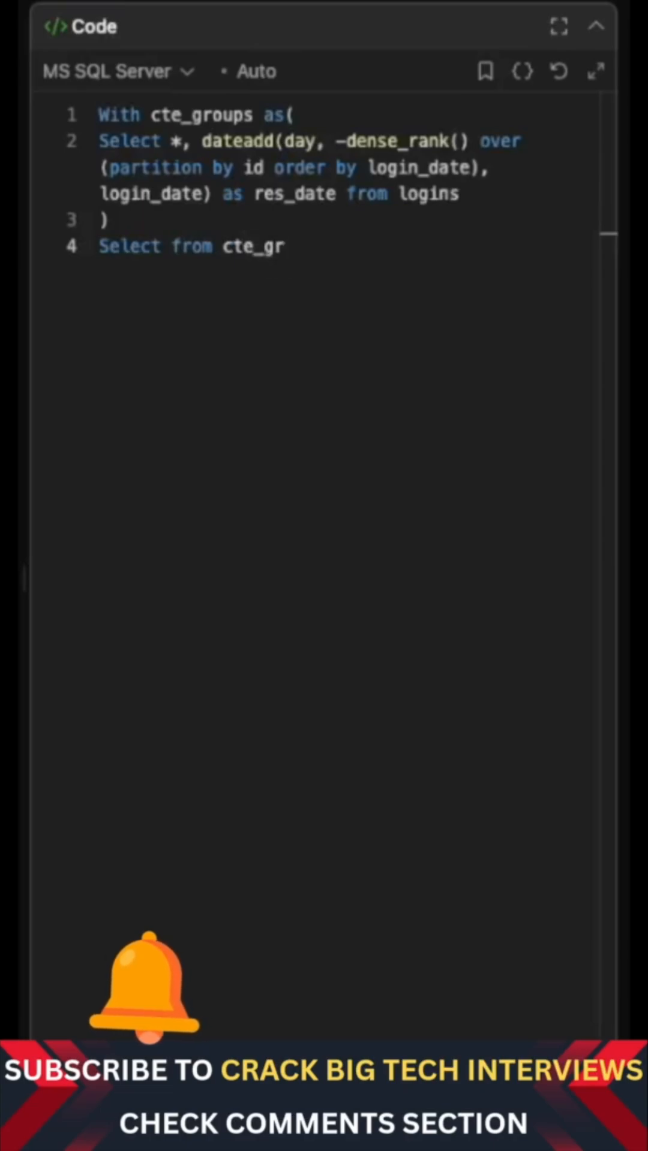
pyautogui.write('oups')
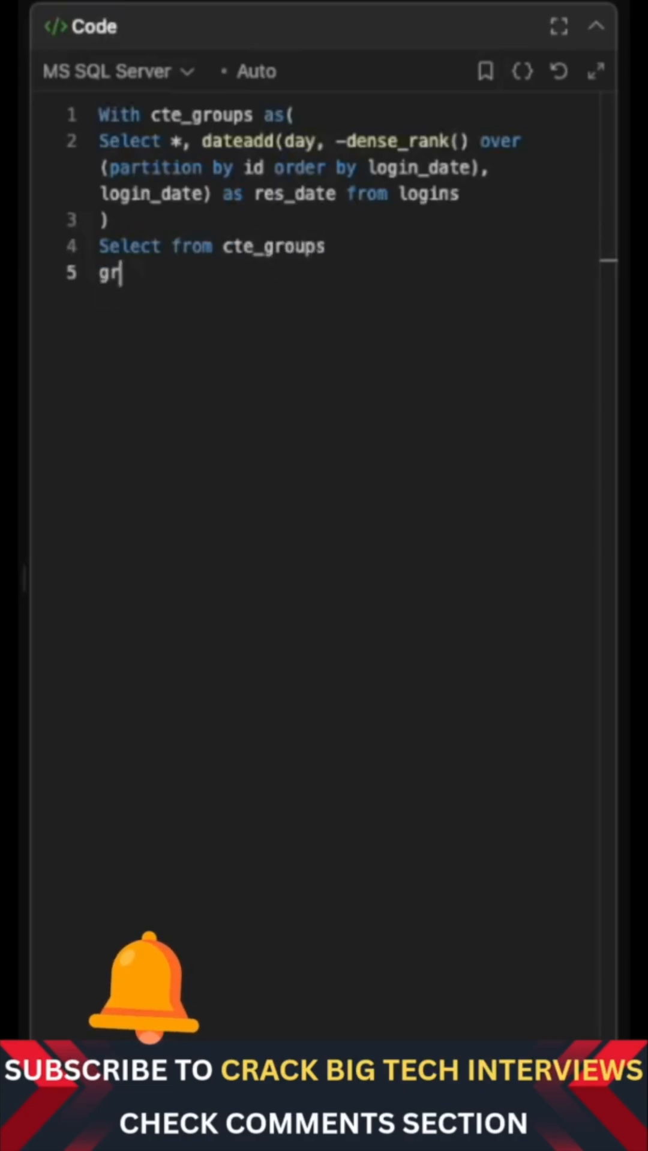
pyautogui.write('oup by i')
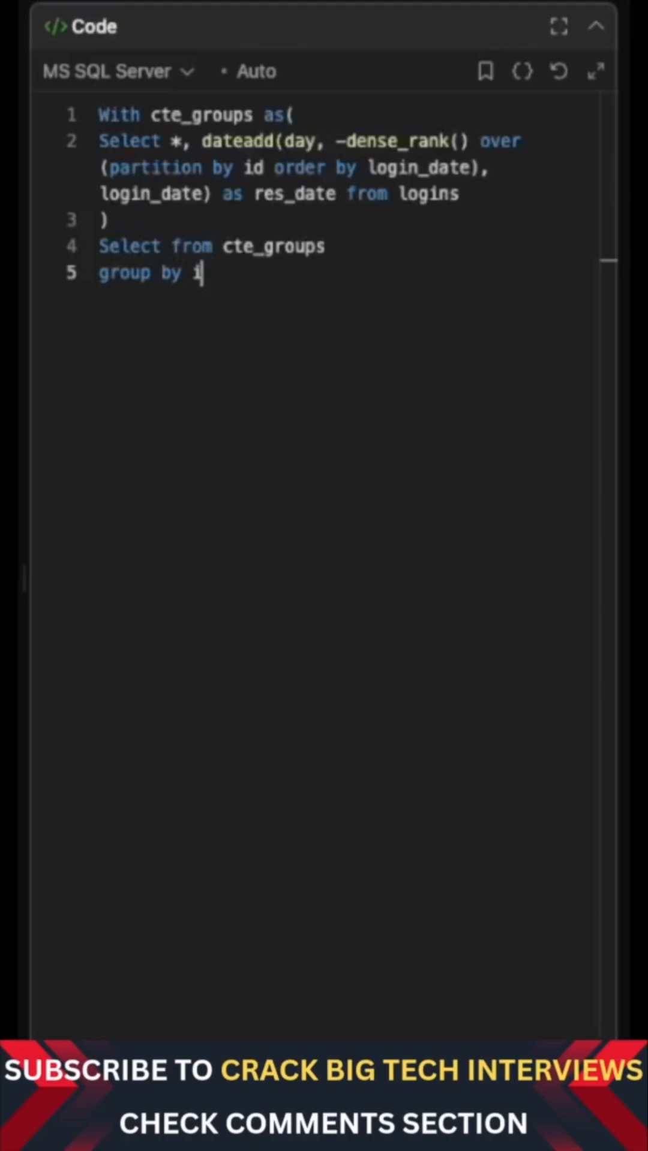
pyautogui.write('d, res_date')
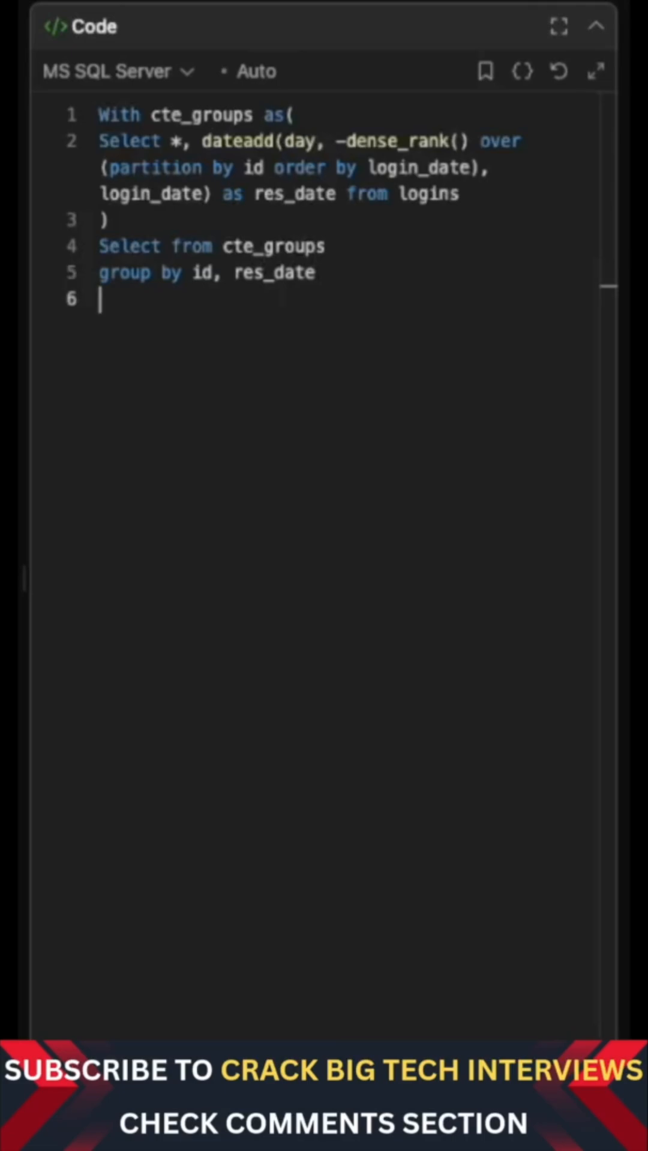
# - Add the filter having count(distinct login_date)
pyautogui.write('having')
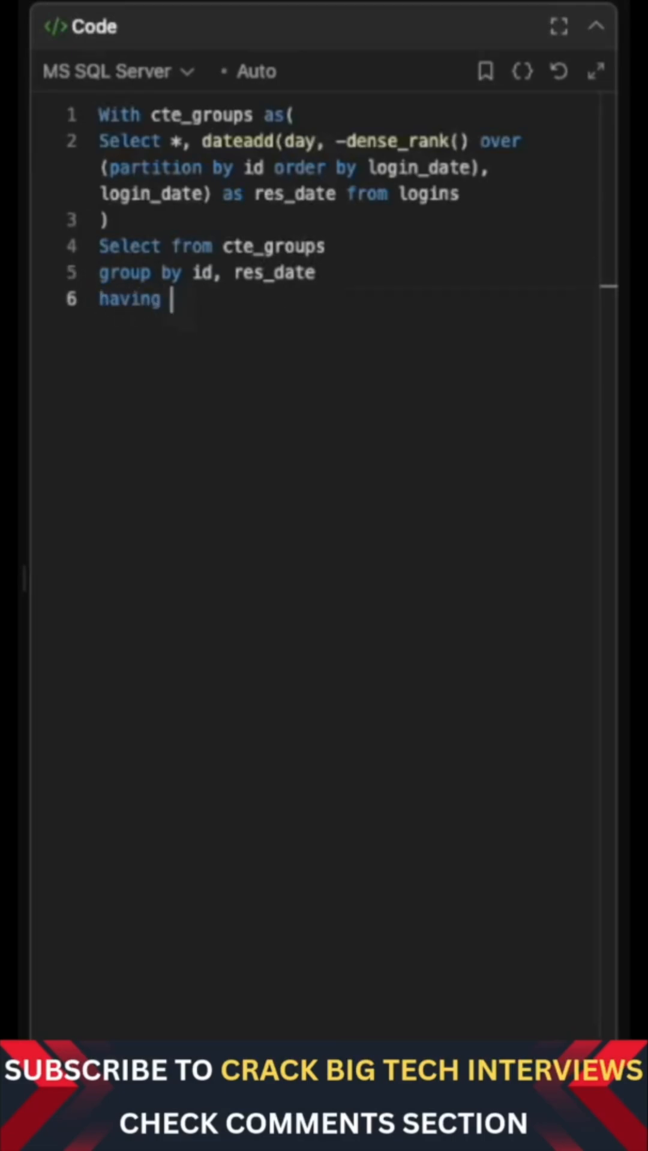
pyautogui.write('coun')
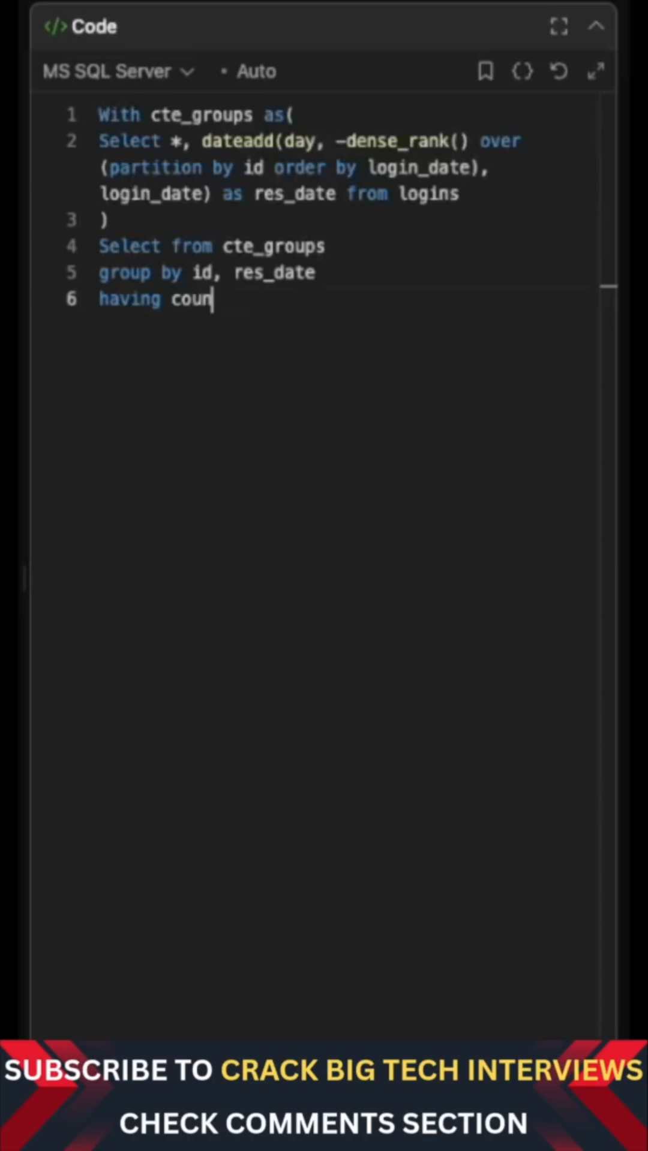
pyautogui.write('t(distinct logi')
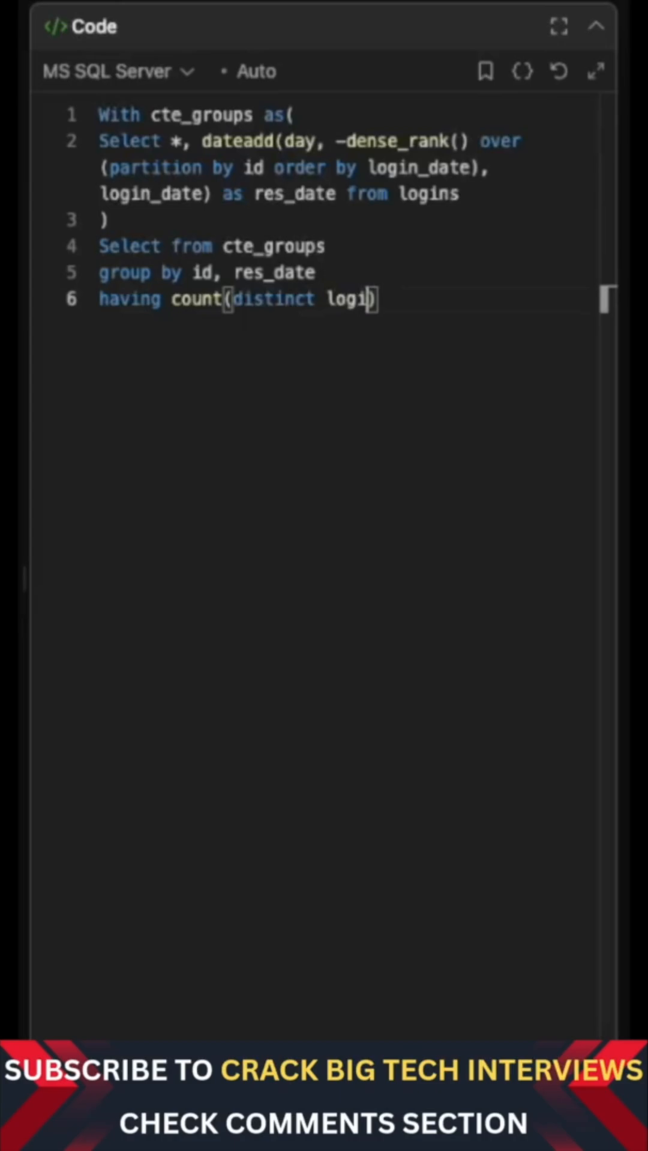
pyautogui.write('n_date')
pyautogui.write('cte_')
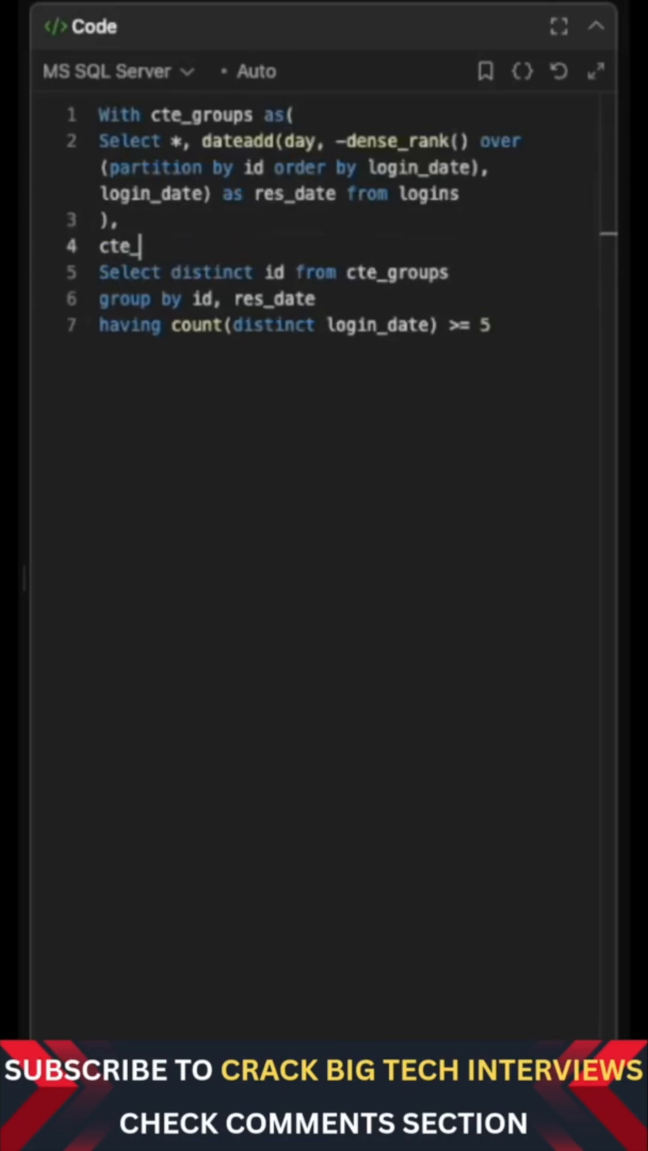
# - Name the filtering query as a second CTE 'cte_filtered as ('
pyautogui.write('filterer')
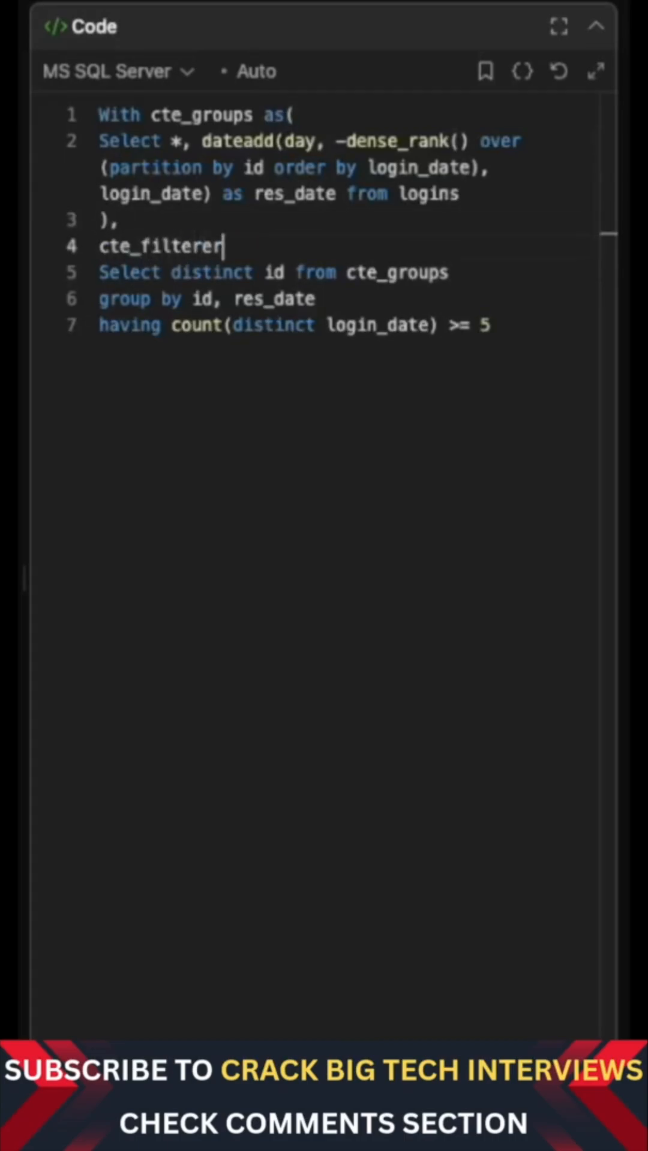
pyautogui.write('d as')
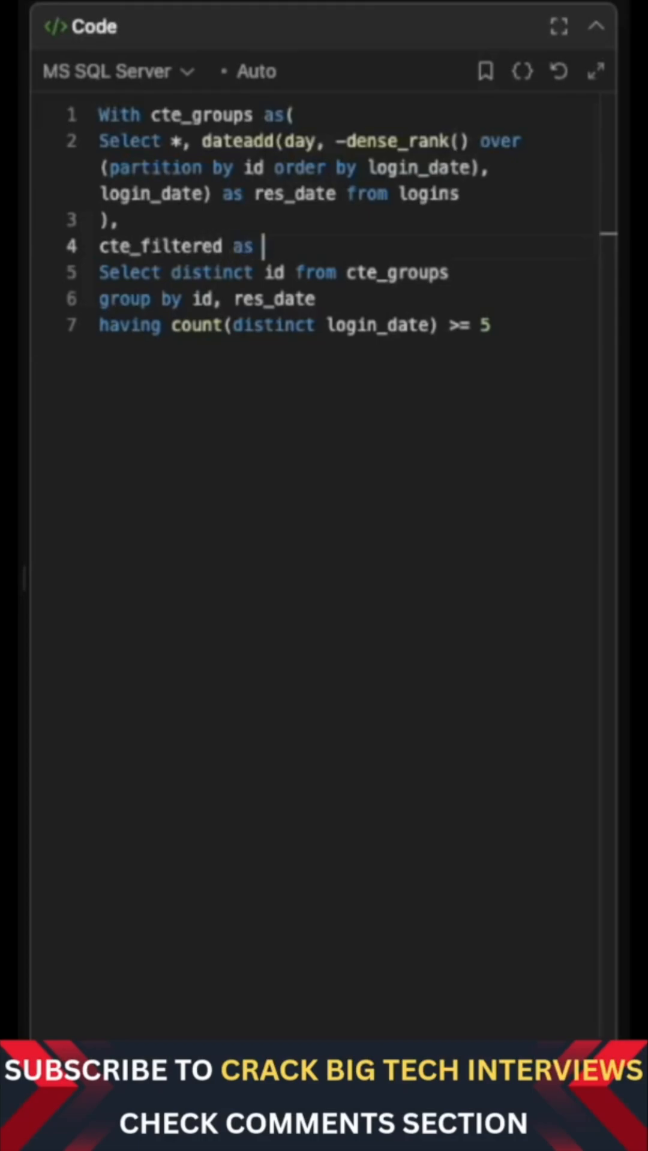
pyautogui.write('(')
pyautogui.write(')')
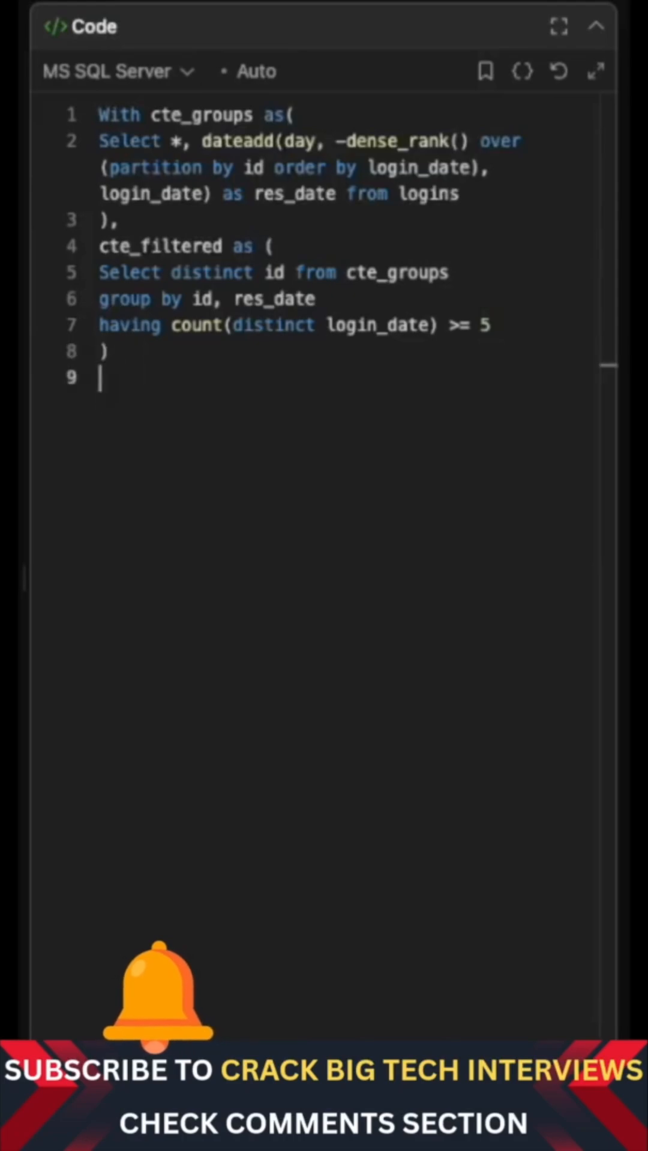
# - Write the final Select from cte_filtered A inner join accounts b on A.id = B.id
pyautogui.write('Select from')
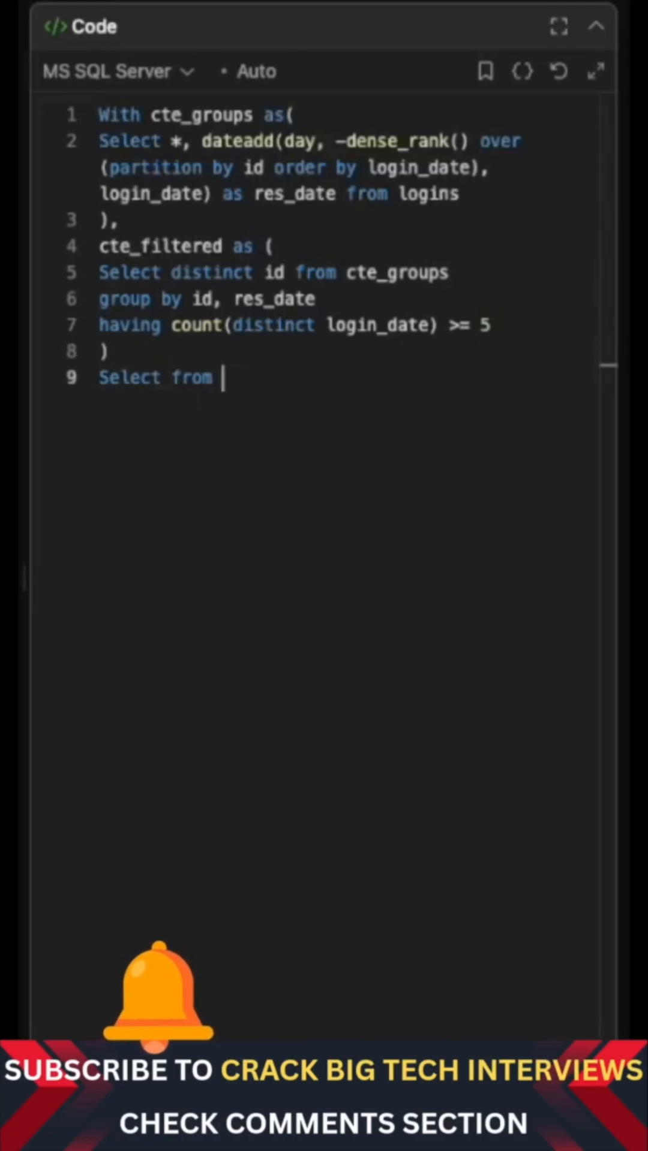
pyautogui.write('cte_')
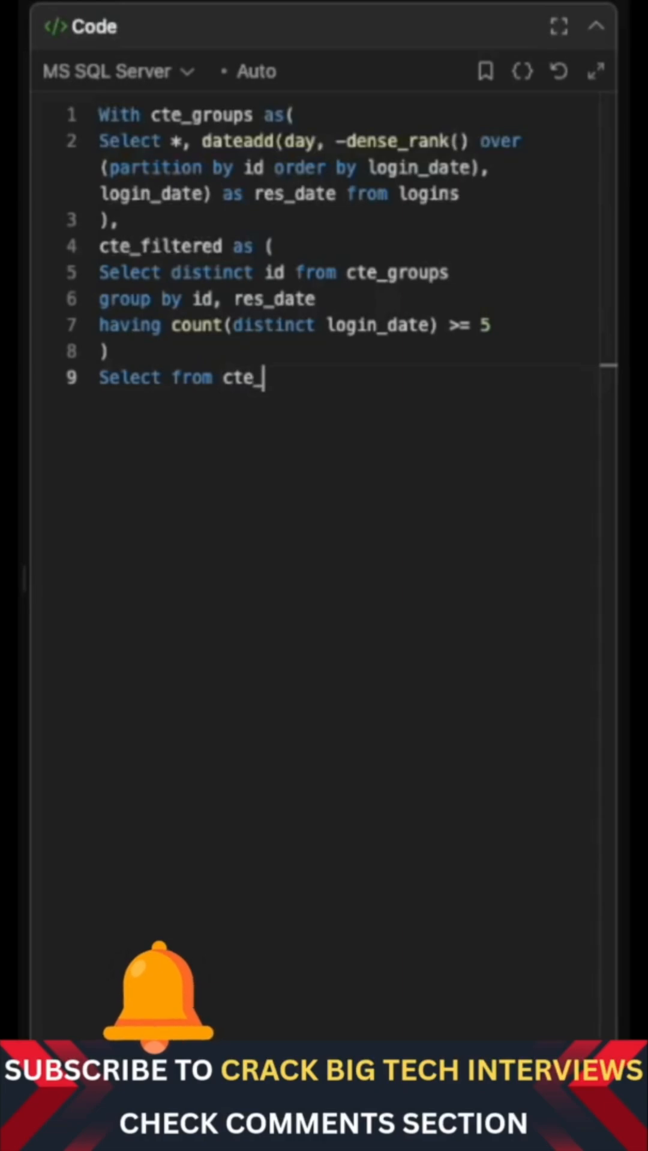
pyautogui.write('filtered')
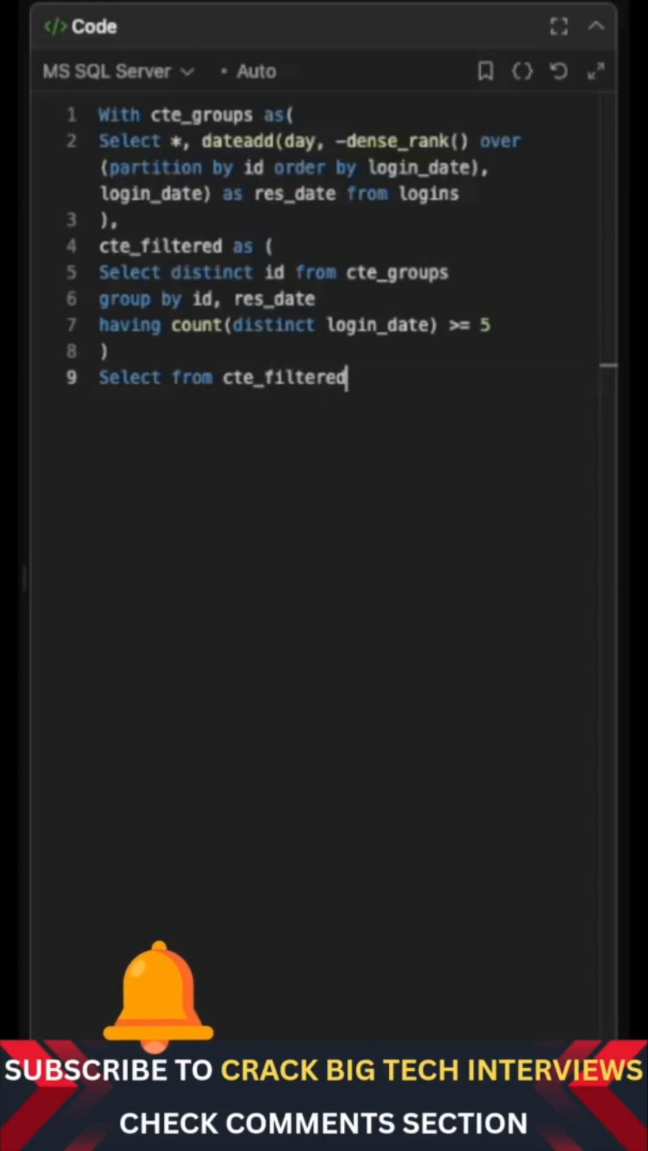
pyautogui.write('A')
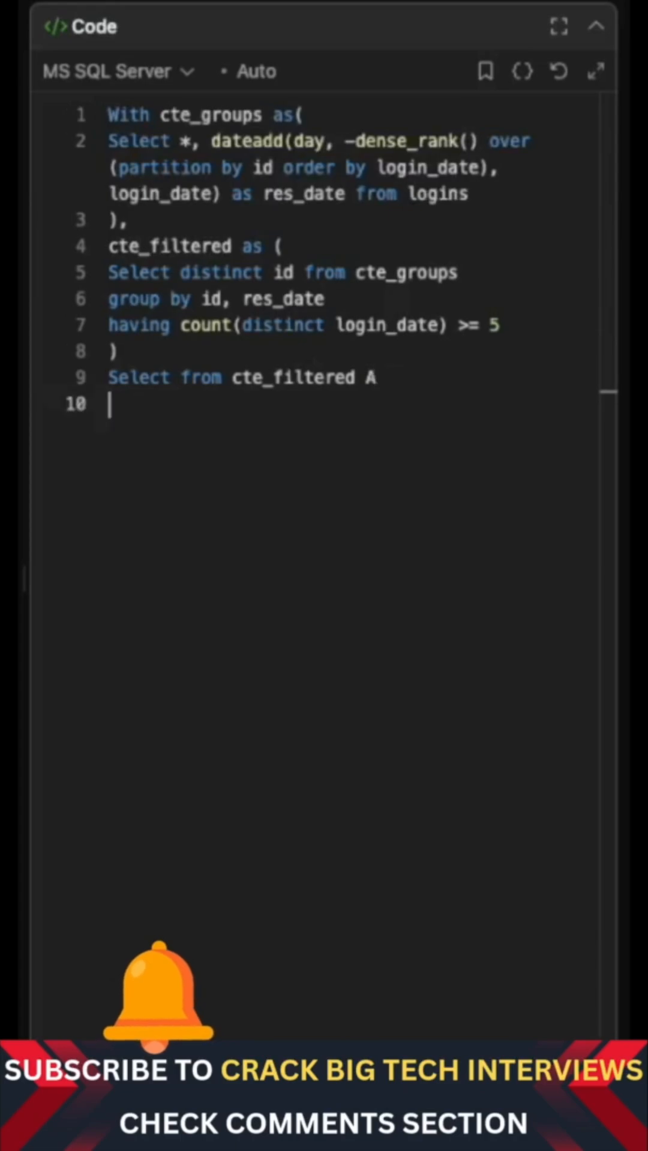
pyautogui.write('inner join')
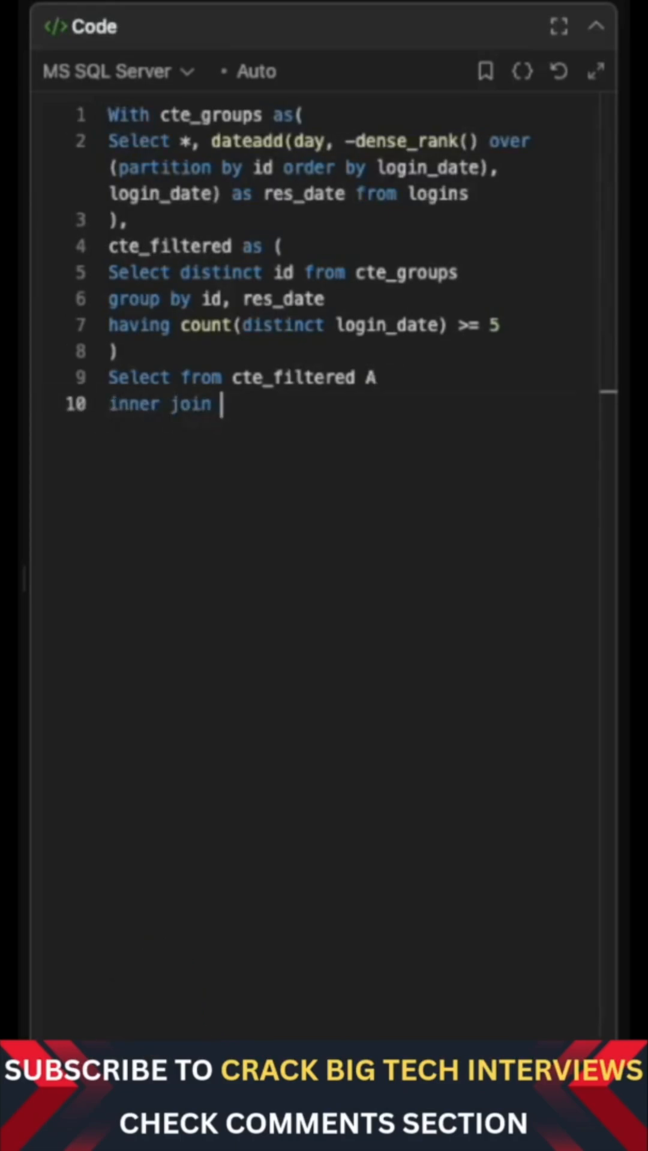
pyautogui.write('accounts b')
pyautogui.write('on A.i')
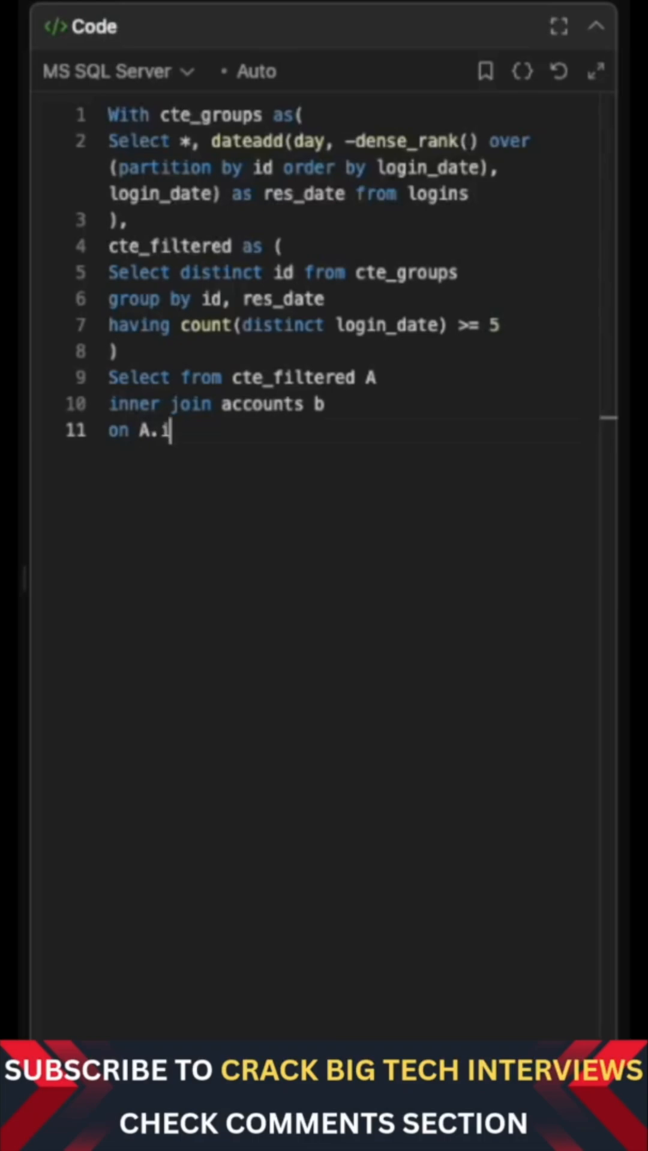
pyautogui.write('d = B.id')
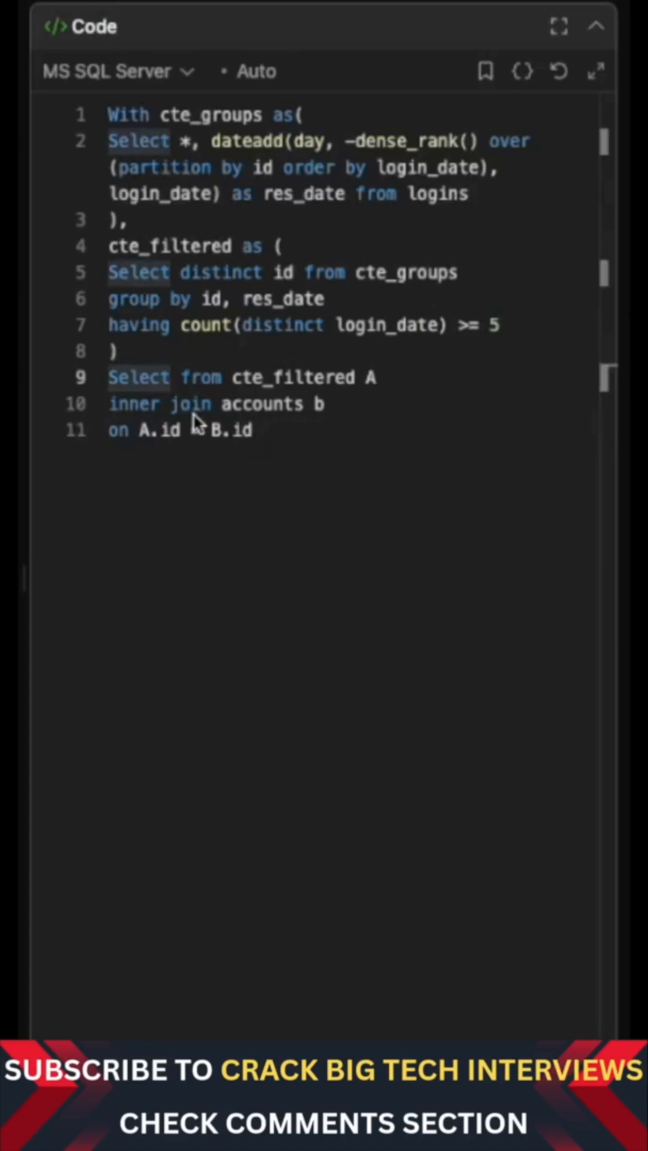
# - List A.id, B.name as the final query's columns, removing the stray 'r'
pyautogui.write('A.id,')
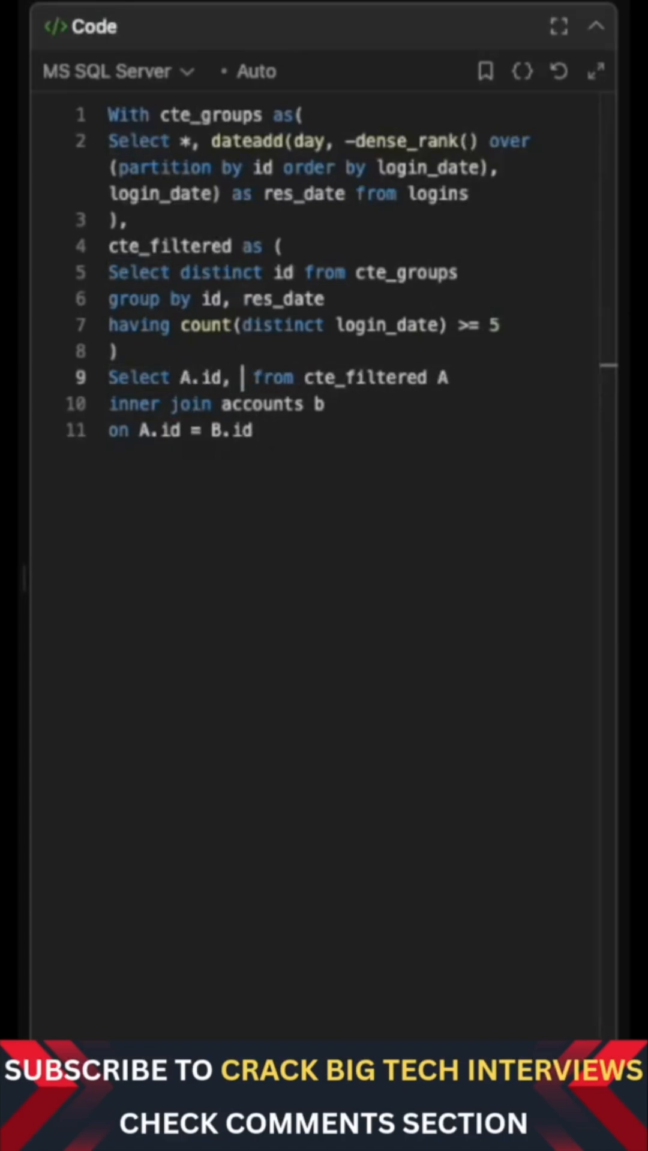
pyautogui.write('B.namer')
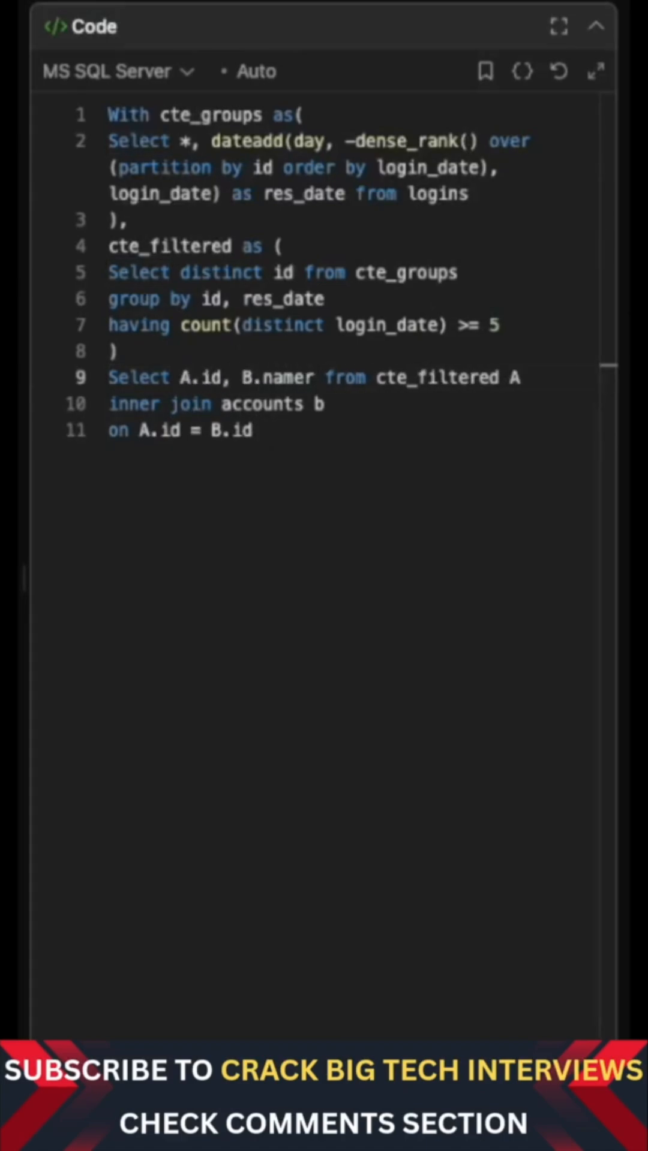
pyautogui.press('Backspace')
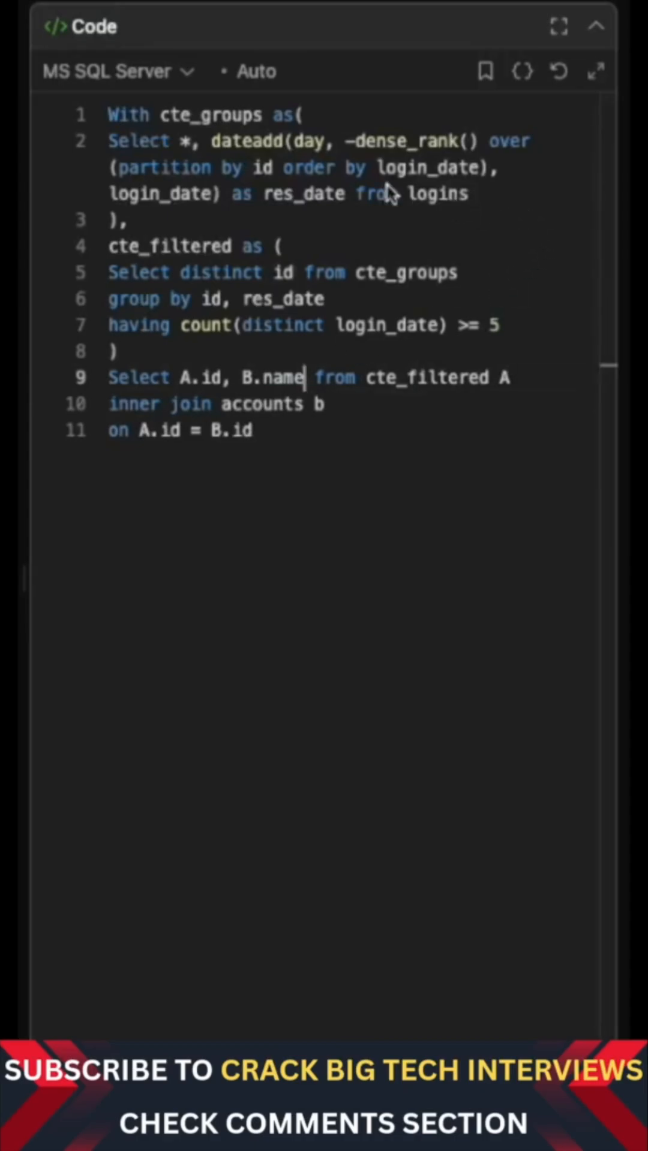